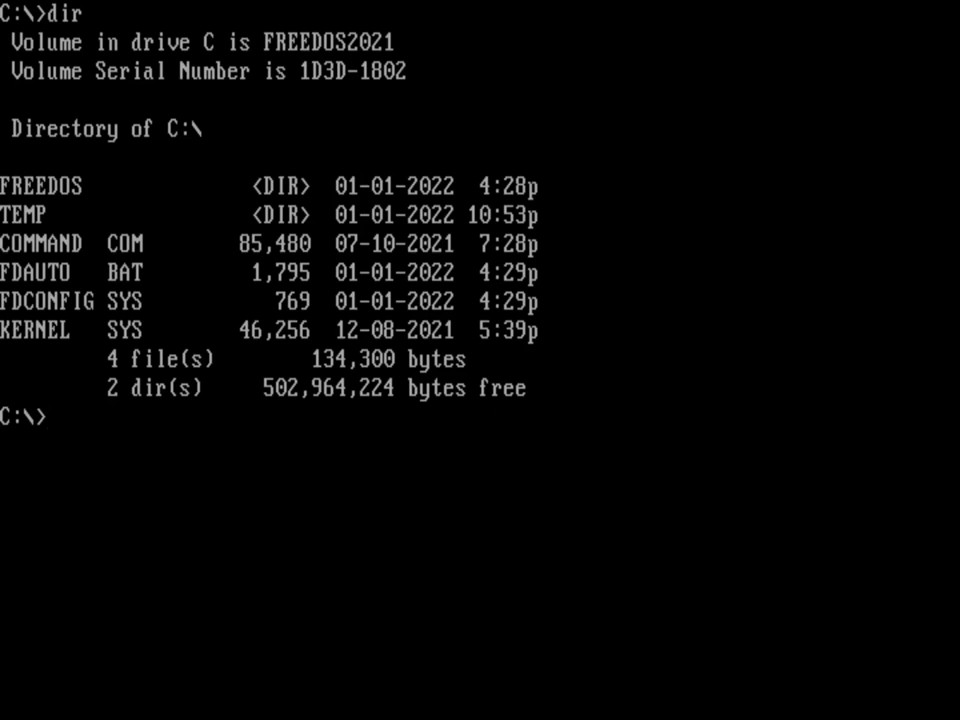
Launch the FDIMPLES package installer from the C:\> prompt.
type("fdimples")
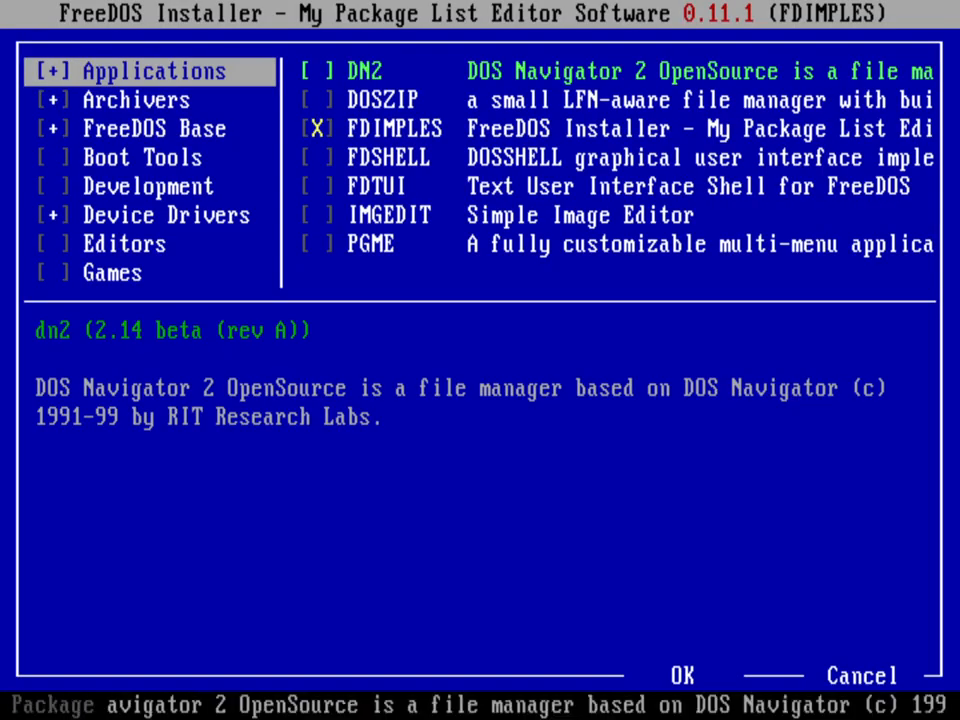
Browse the Device Drivers group, then the Games group's package list down to Emeritus Pong.
left_click(164, 214)
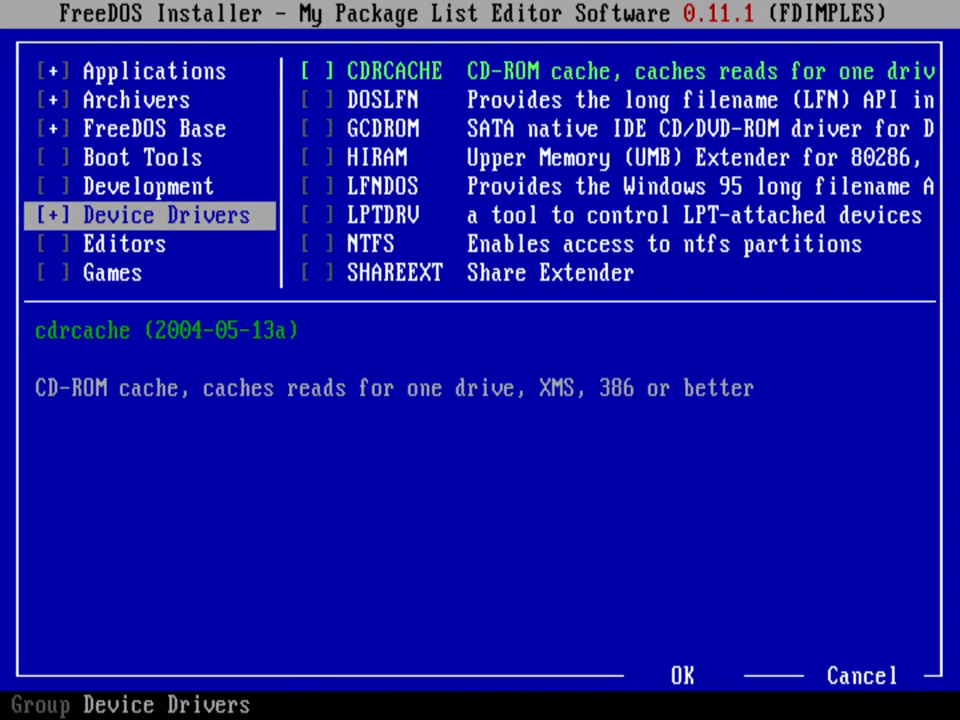
left_click(112, 272)
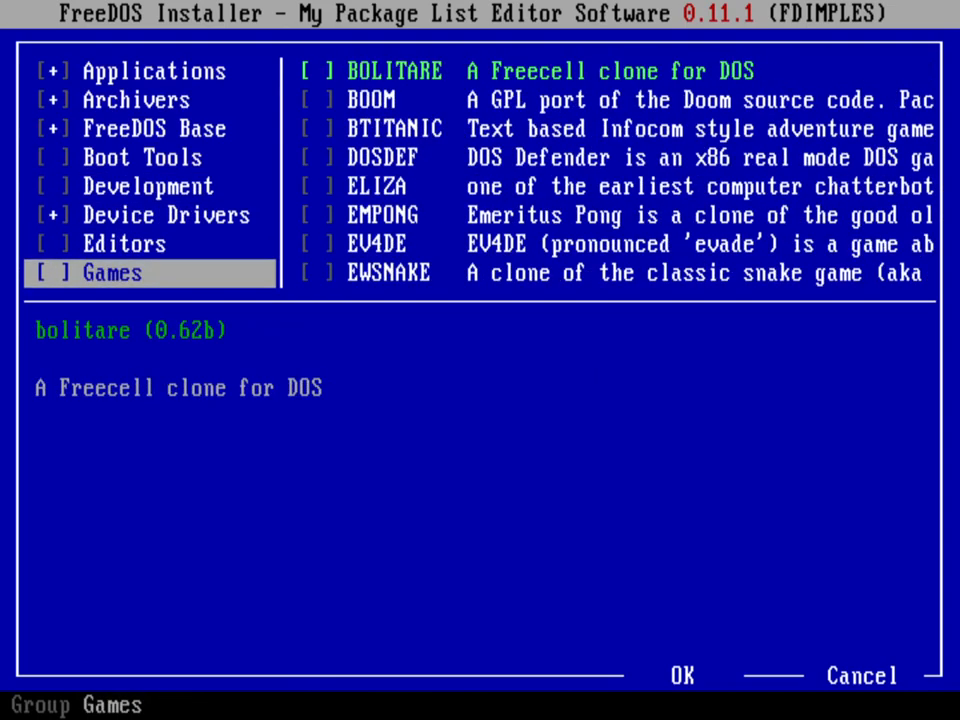
left_click(396, 72)
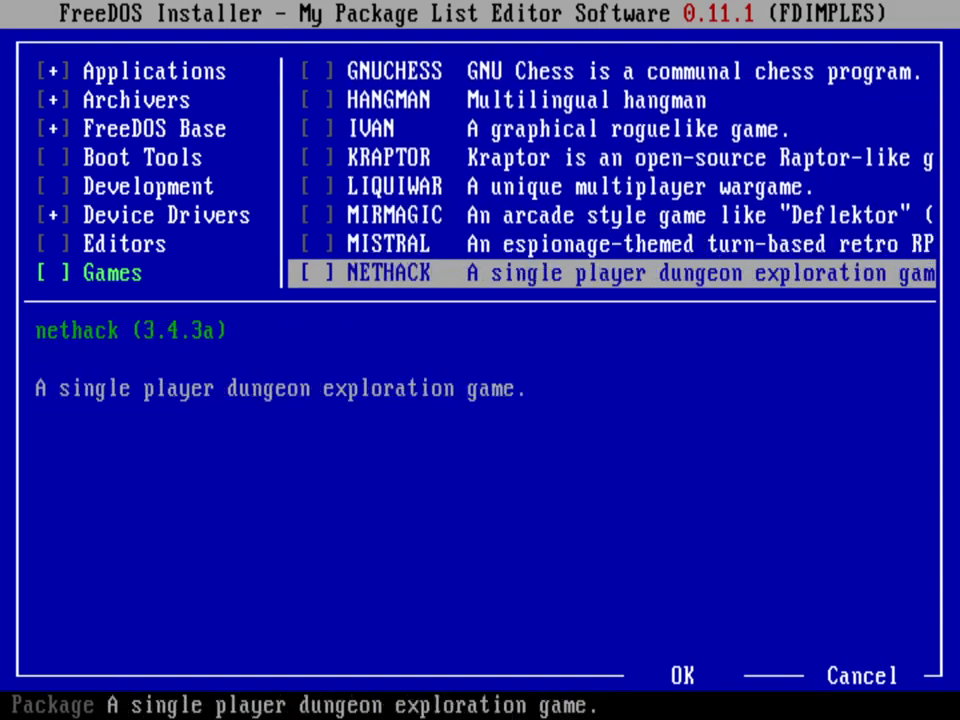
scroll("down", 3)
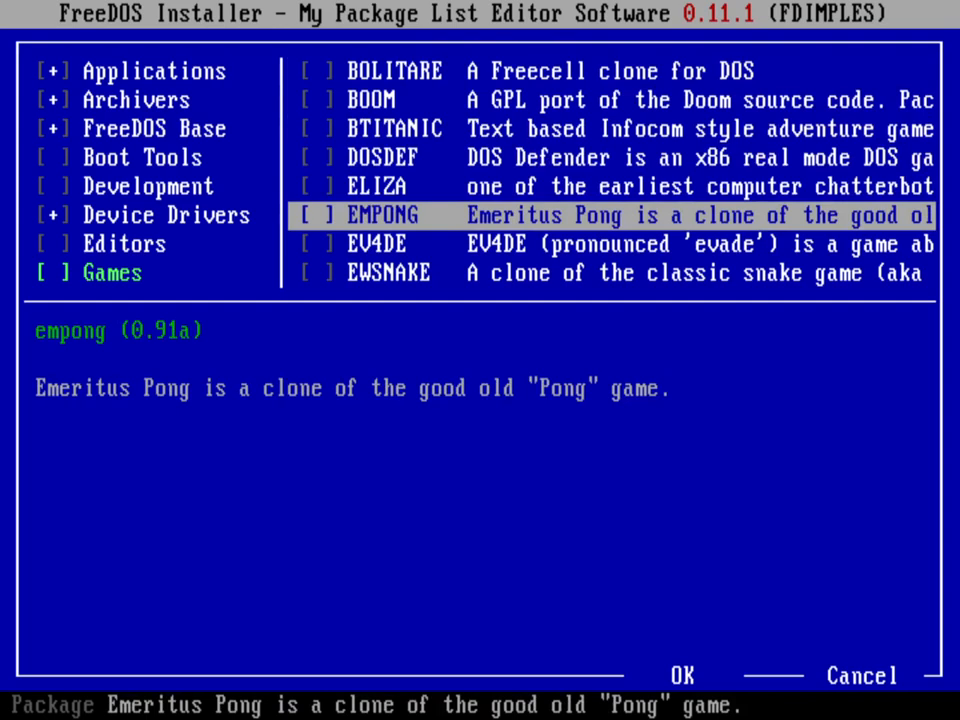
Mark EMPONG, EWSNAKE, FMINES, NOUDAR, QTETRIS and SMILEY in the Games list for installation.
left_click(316, 214)
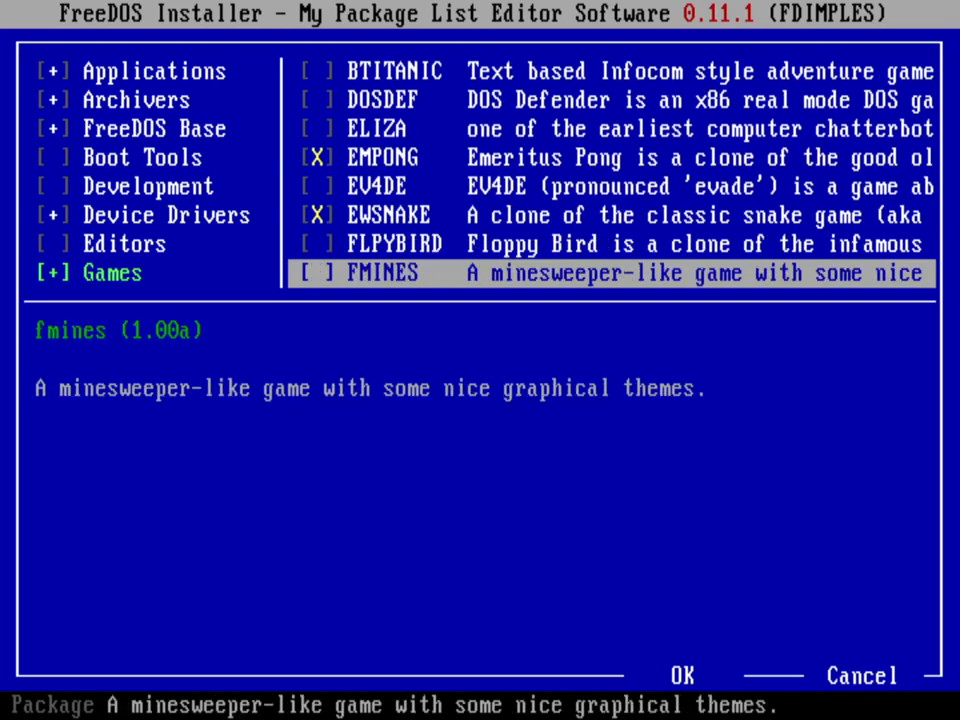
left_click(316, 272)
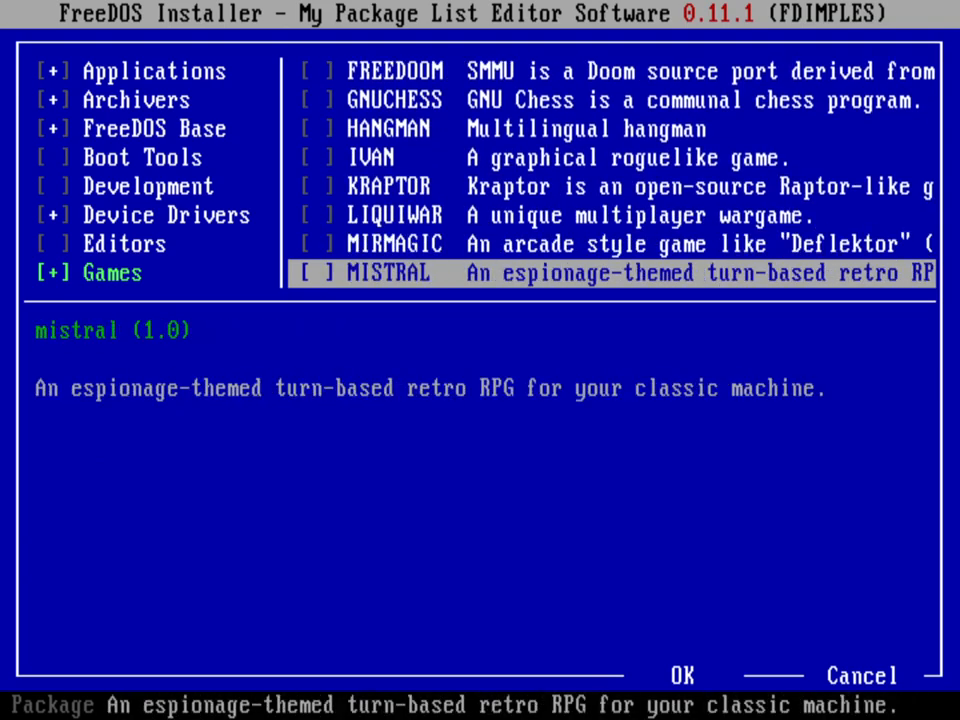
scroll("down", 3)
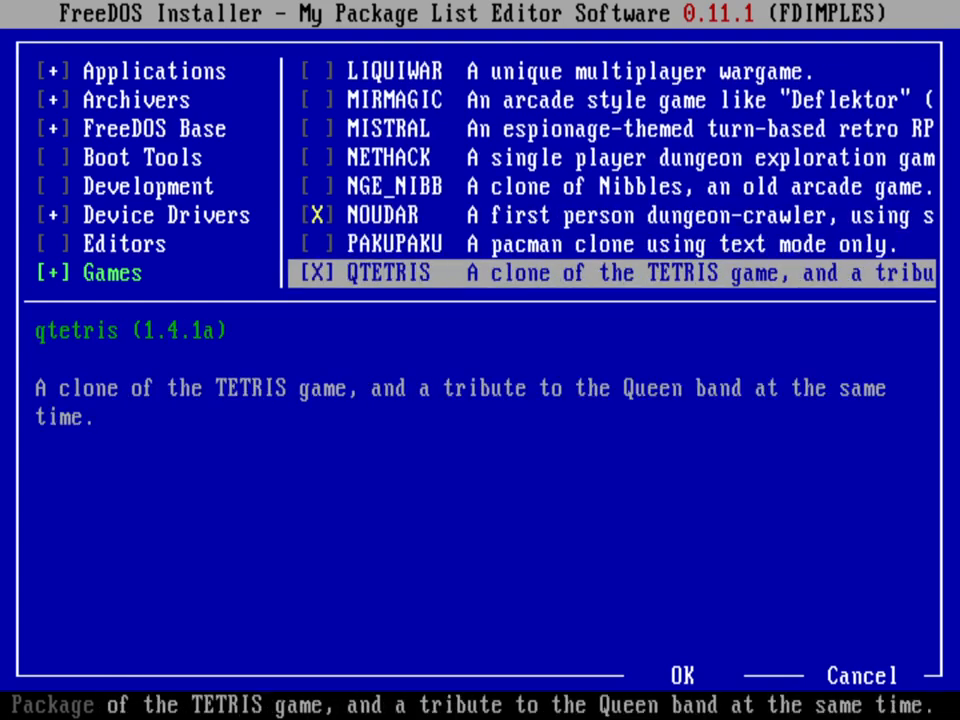
scroll("down", 3)
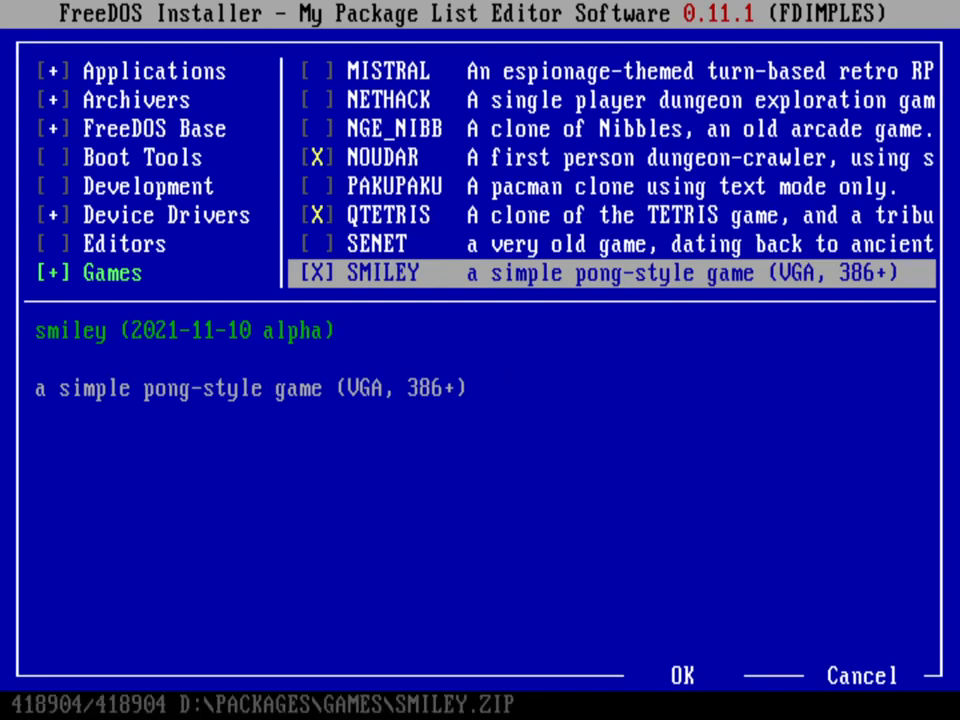
Confirm the selection and install the marked games into C:\GAMES.
left_click(680, 676)
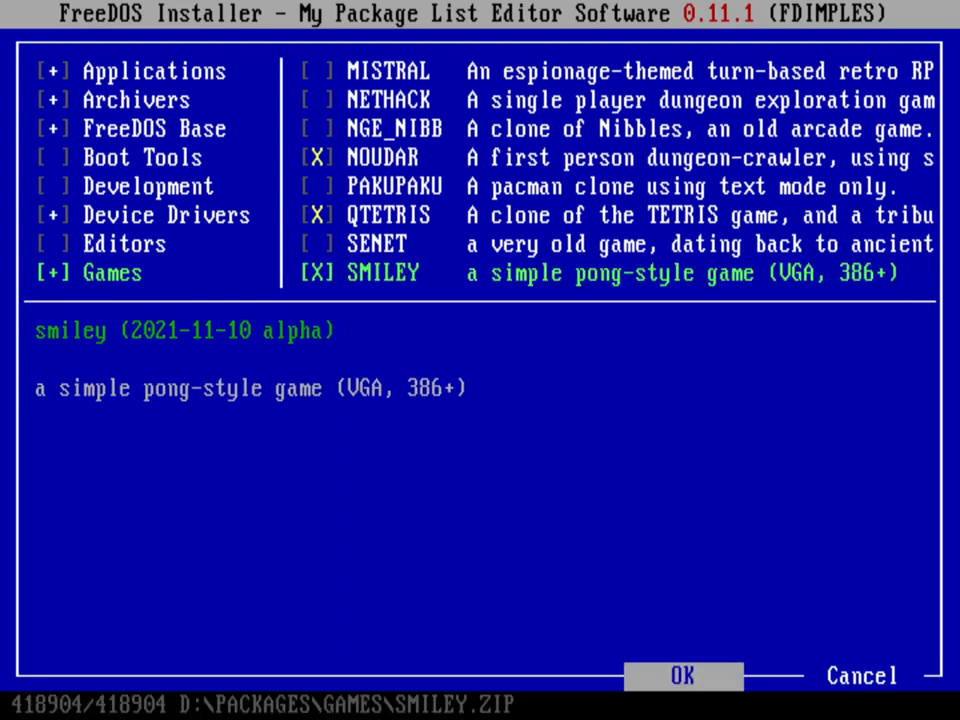
left_click(682, 676)
type("dir")
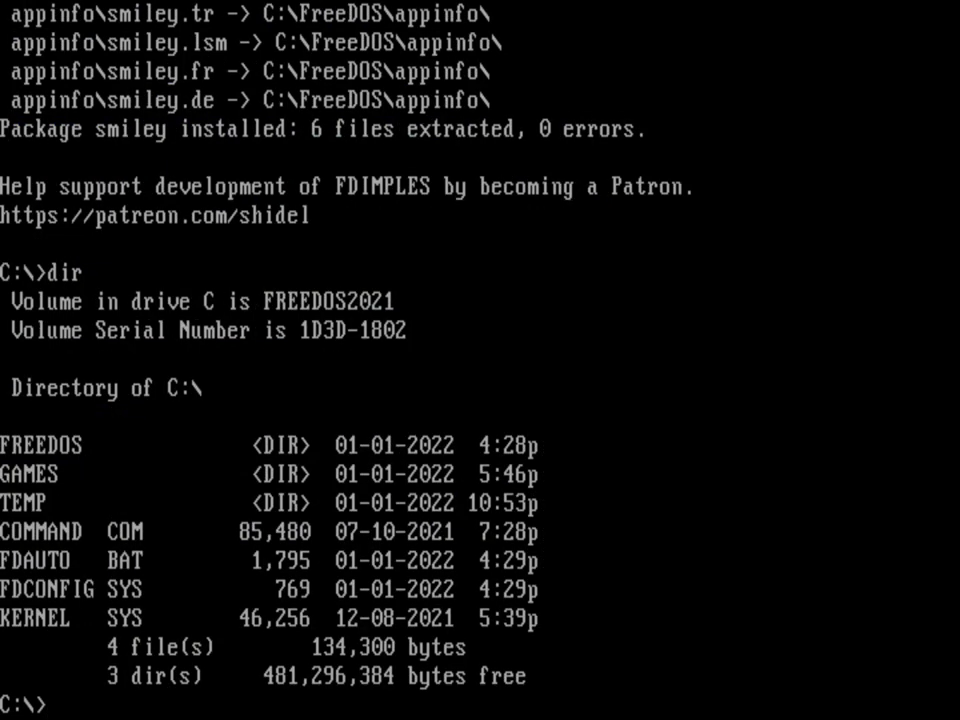
Change into C:\GAMES\EMPONG and start Emeritus Pong.
type("cd games")
type("dir")
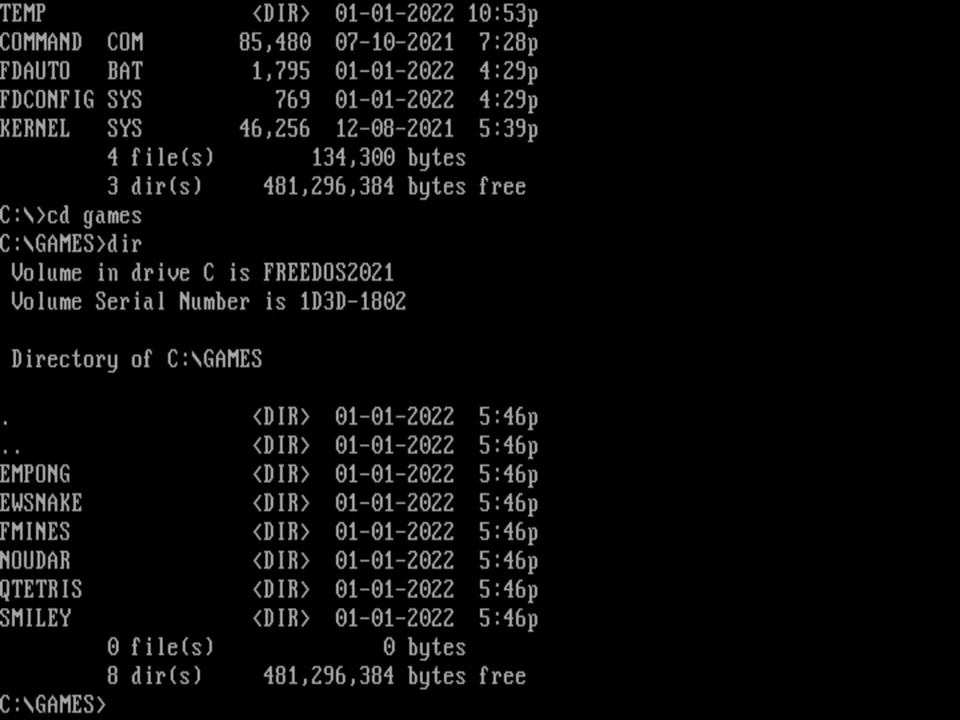
type("cd empong")
type("dir")
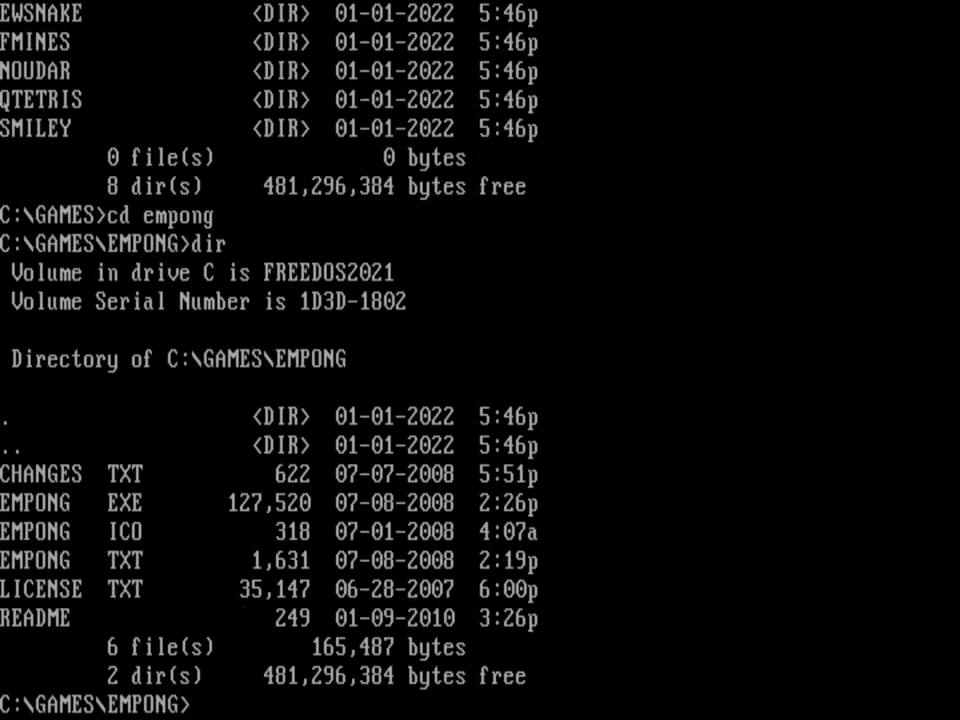
type("e")
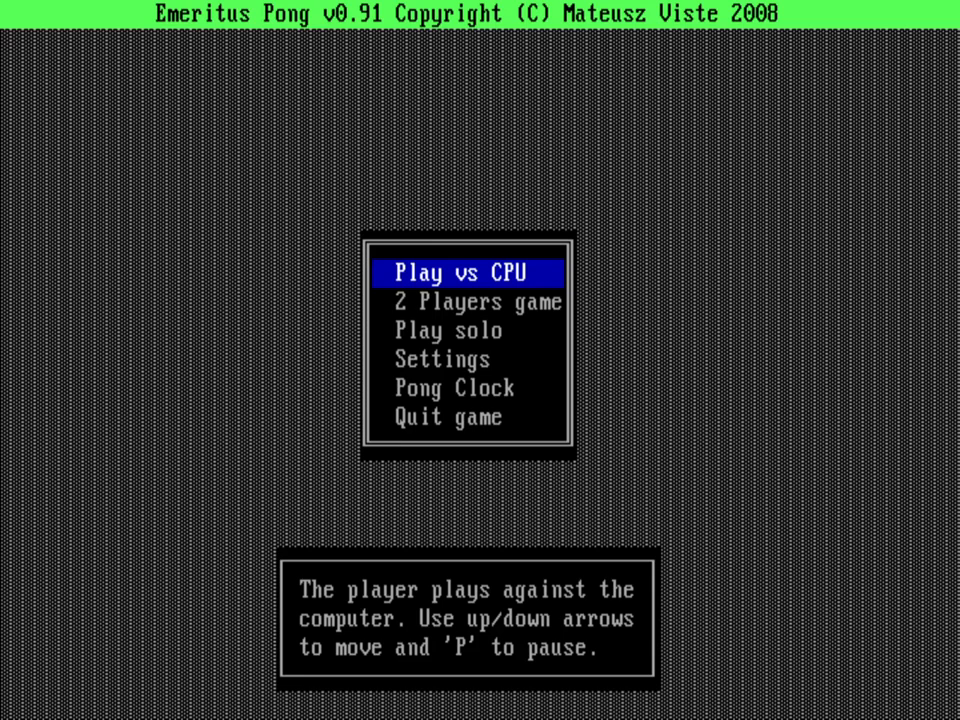
Browse Pong's menu to Settings and back to the 2 Players option.
key("Down")
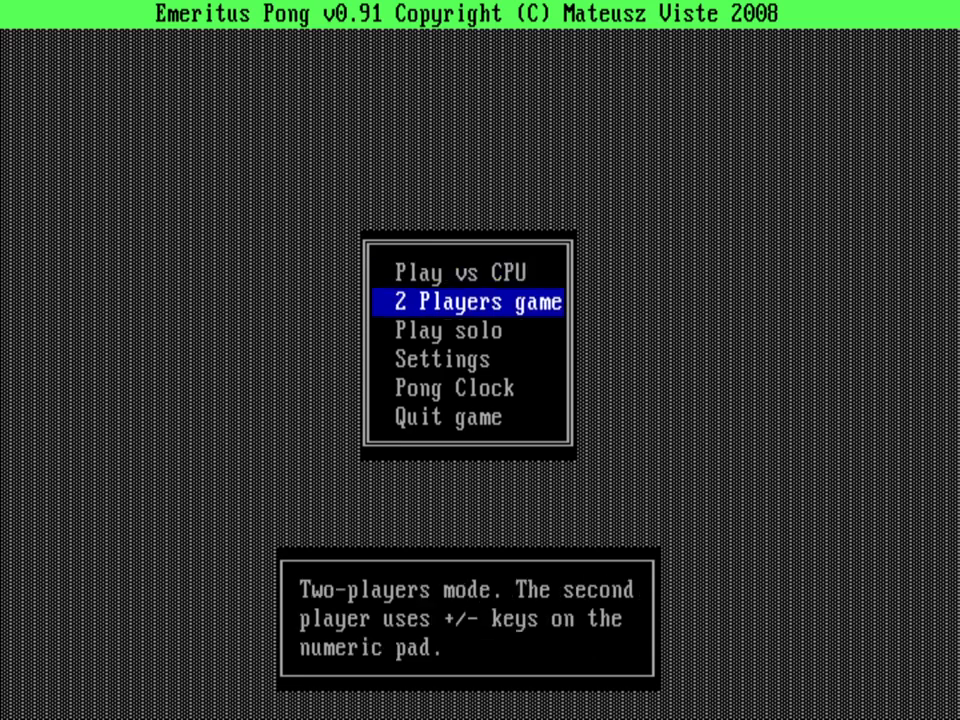
key("Down")
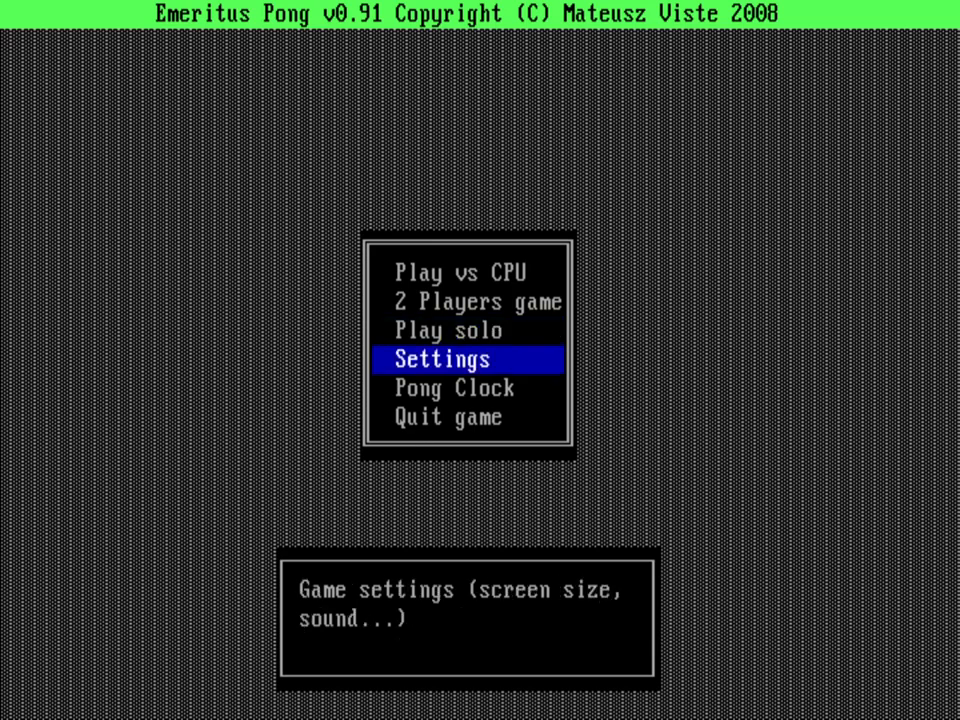
key("up")
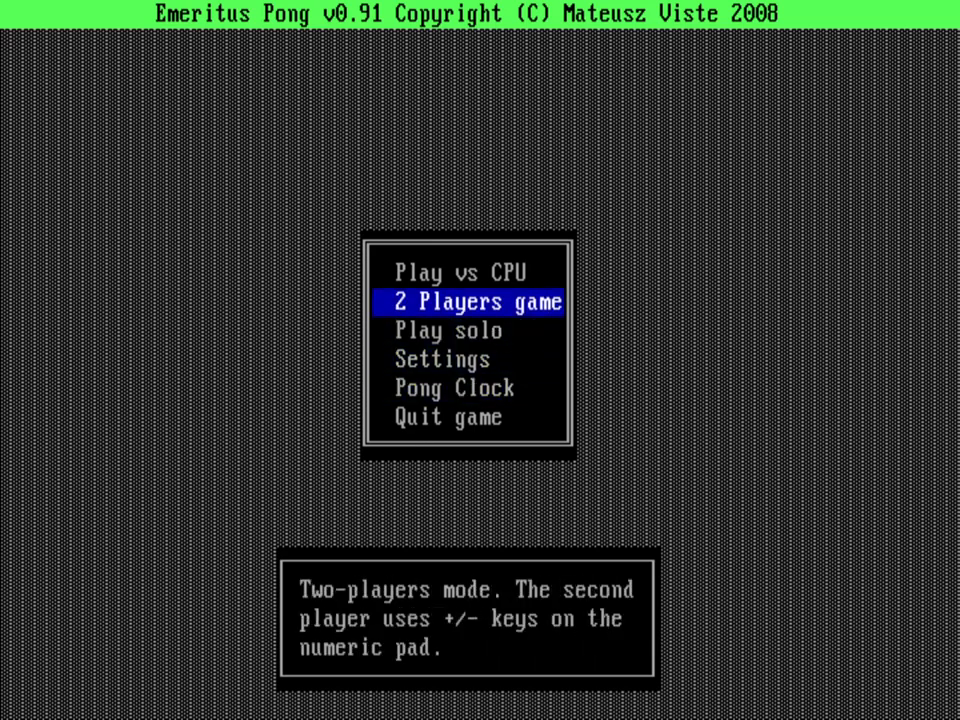
Play a 2 Players match and return to the menu on Play vs CPU.
key("up")
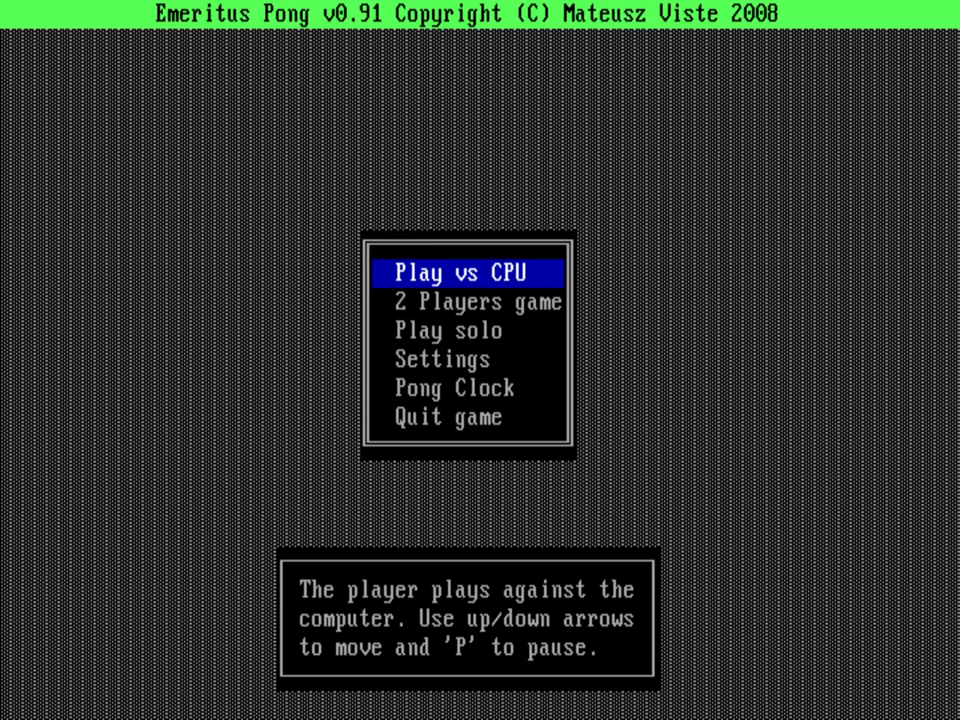
Play a round against the CPU and return to the main menu.
key("Down")
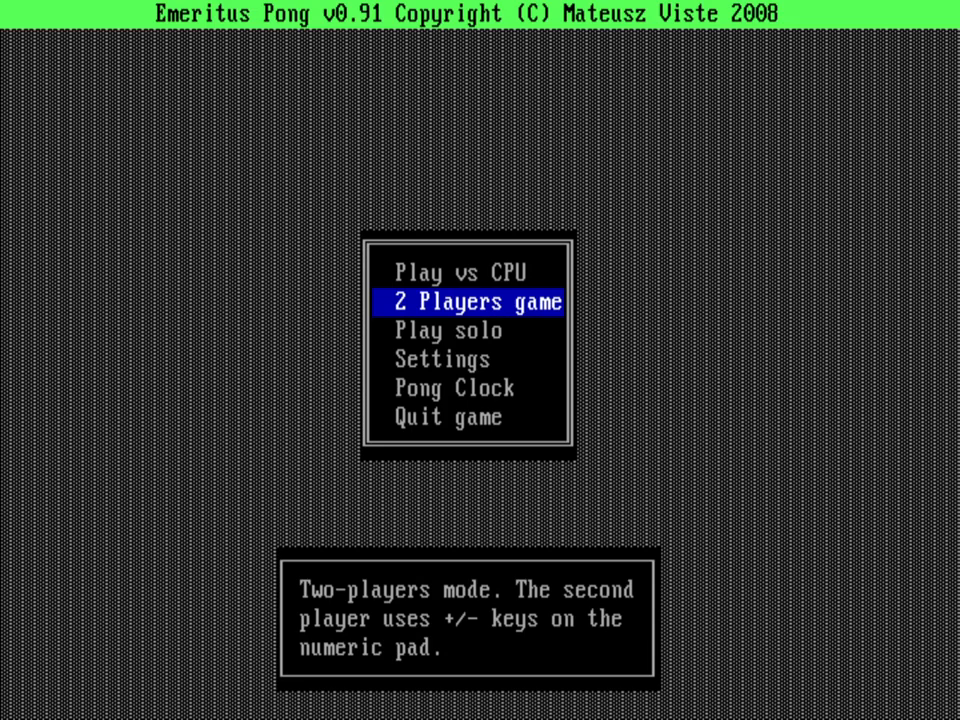
Play another round, then move the menu down to the Pong Clock demo.
key("down")
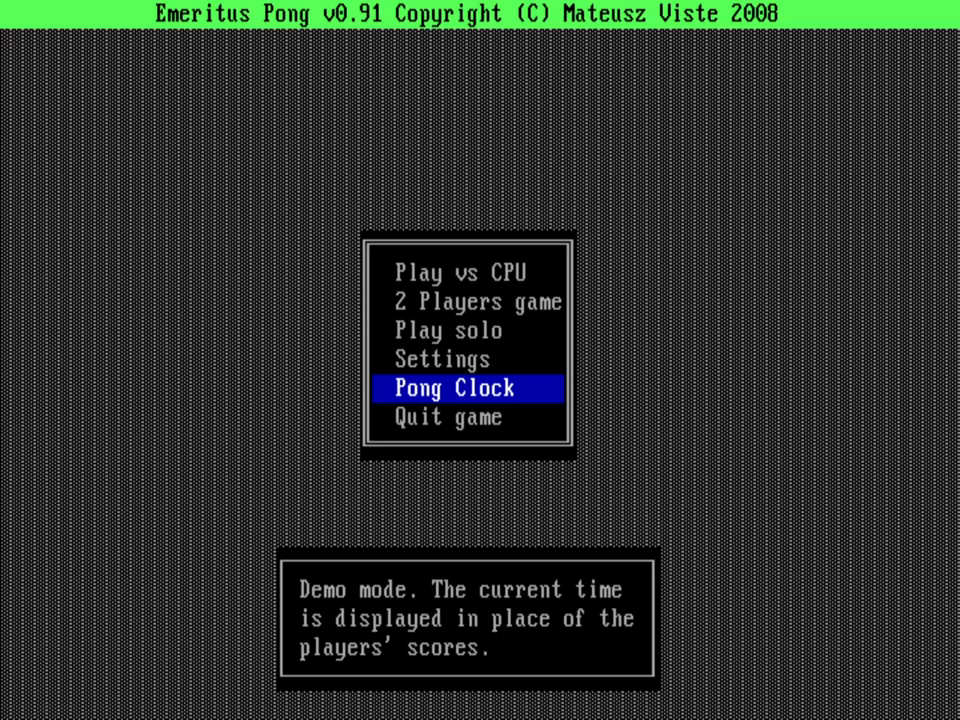
Quit Pong, change to C:\GAMES\EWSNAKE and start EW Snake.
key("Down")
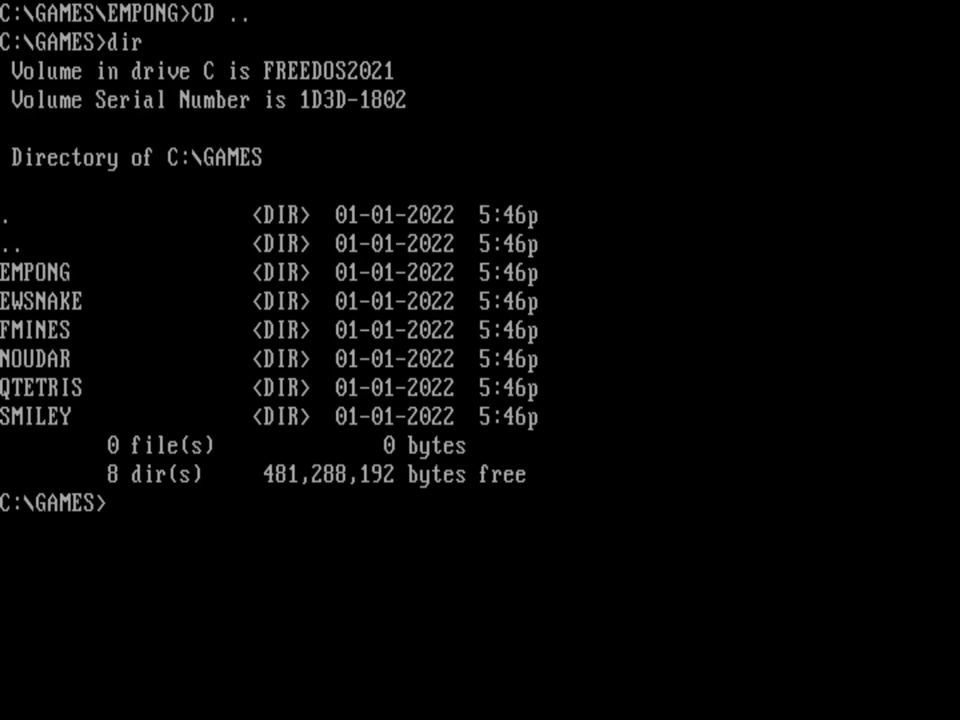
type("cd ewsnak")
type("dir")
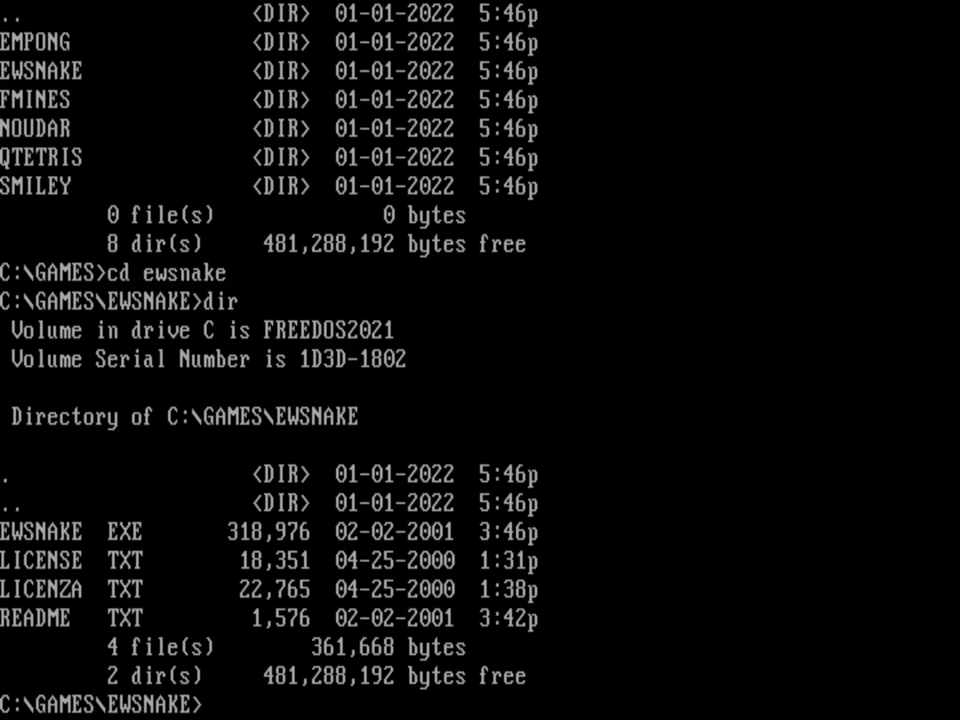
type("ew")
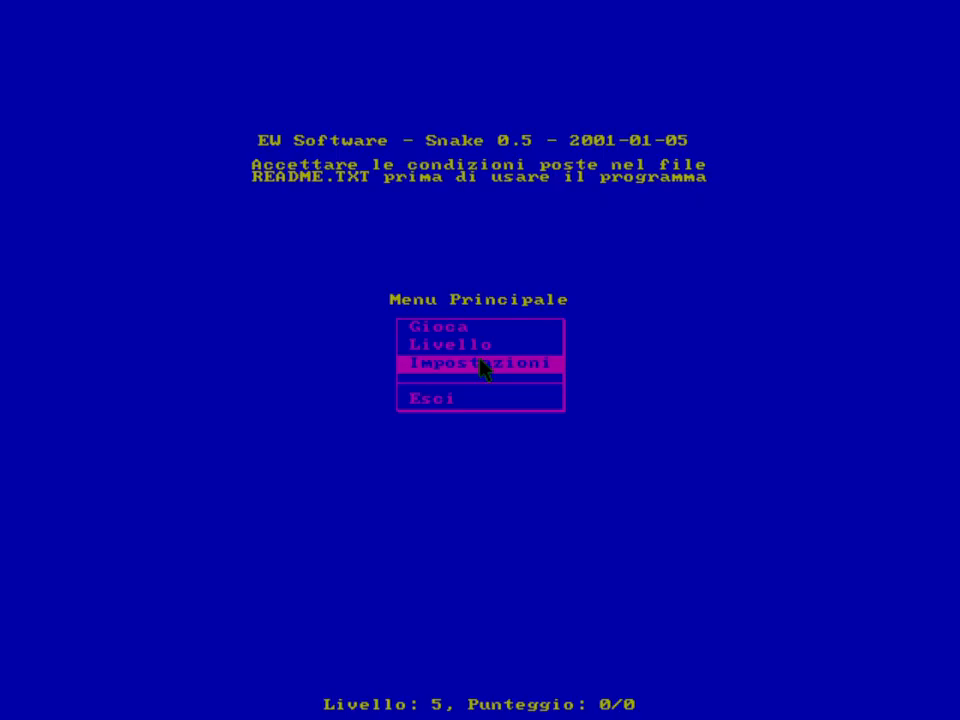
Start a new game from the Menu Principale via Gioca, beginning at level 5.
key("Up")
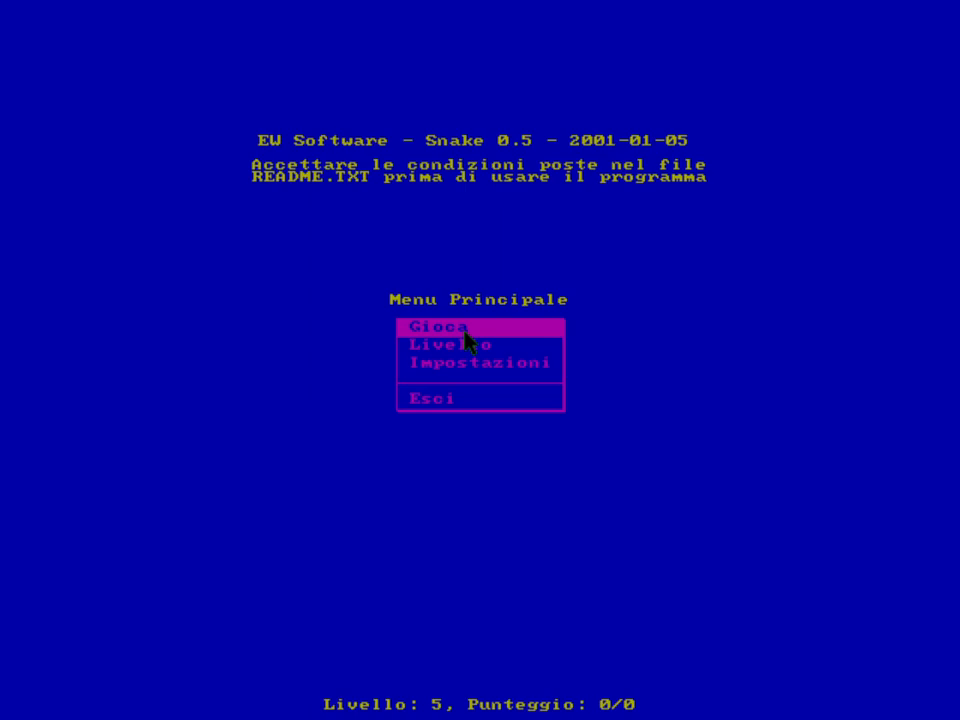
left_click(436, 326)
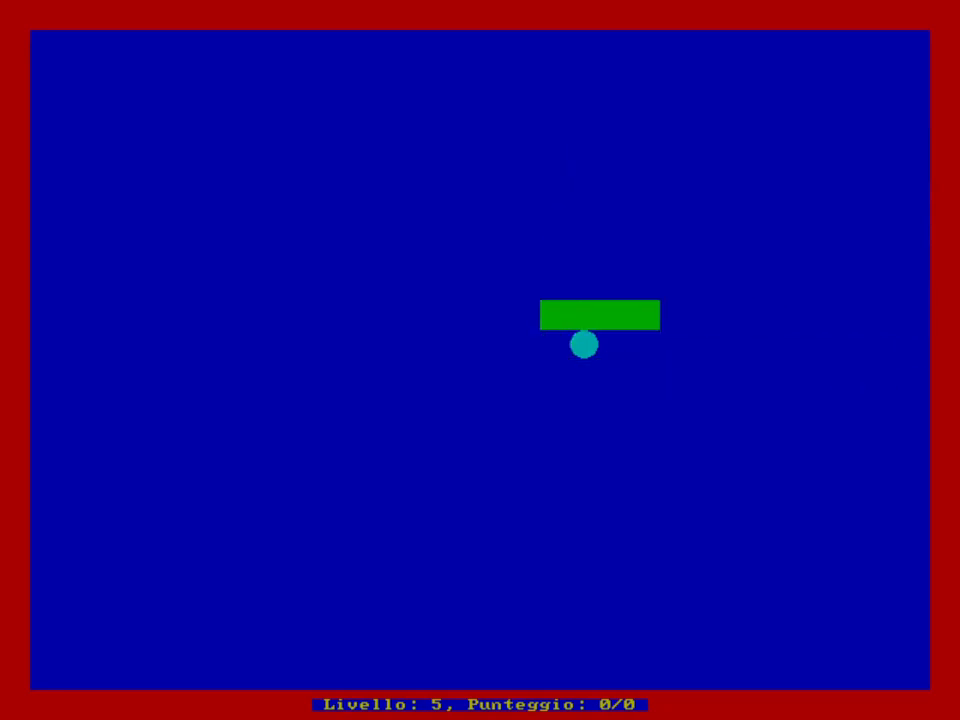
Steer the snake left to finish the round and return to the main menu.
key("Left")
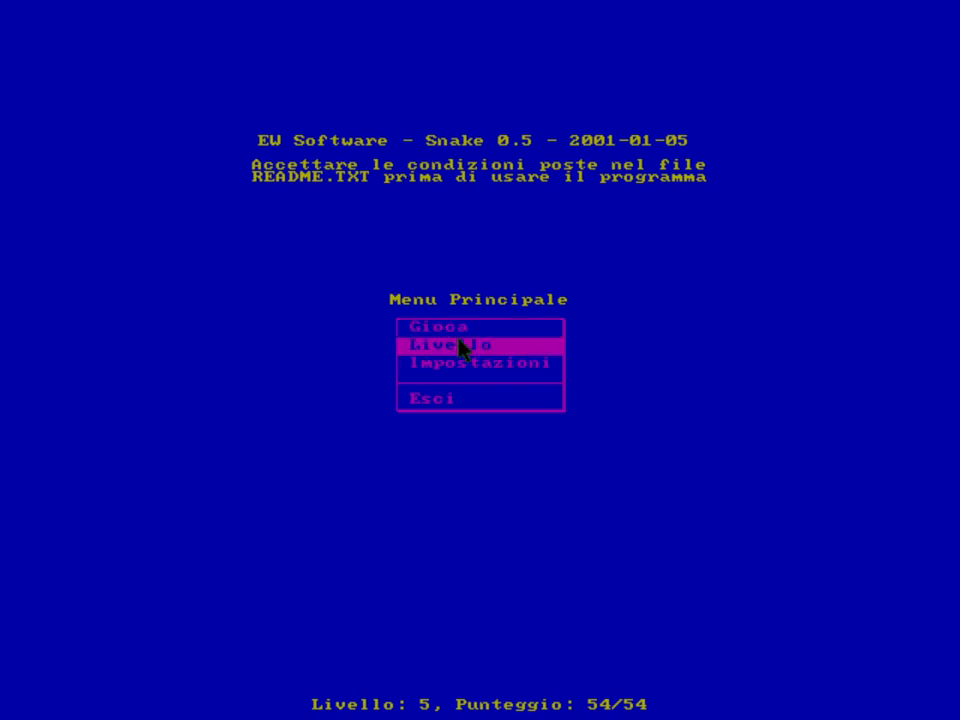
Set the level to Livello 1 and start a new Snake round with Gioca.
left_click(452, 344)
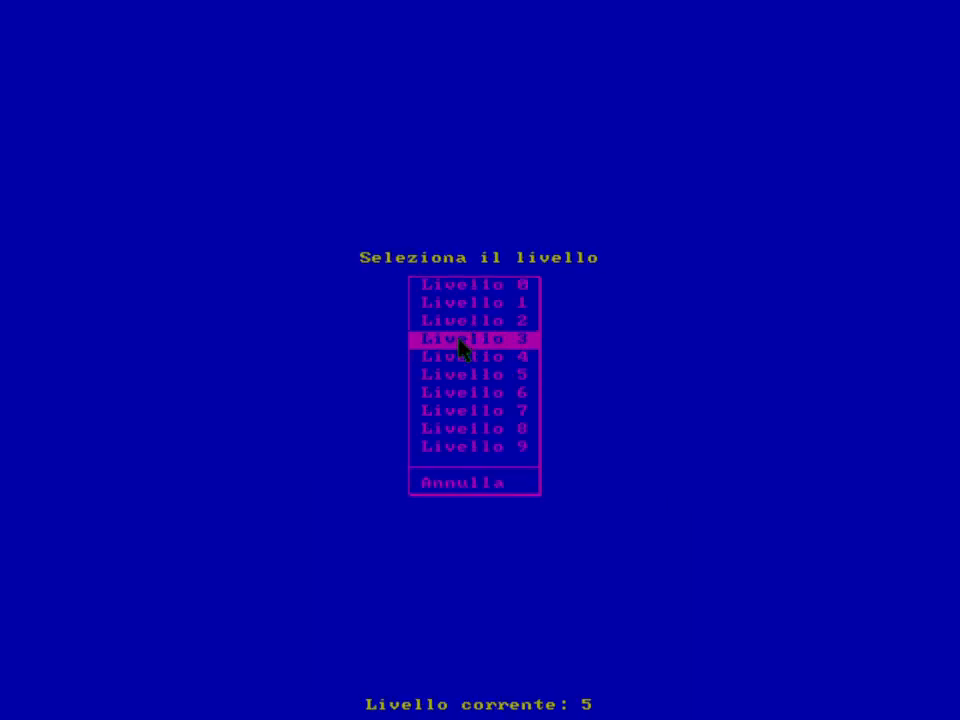
mouse_move(470, 302)
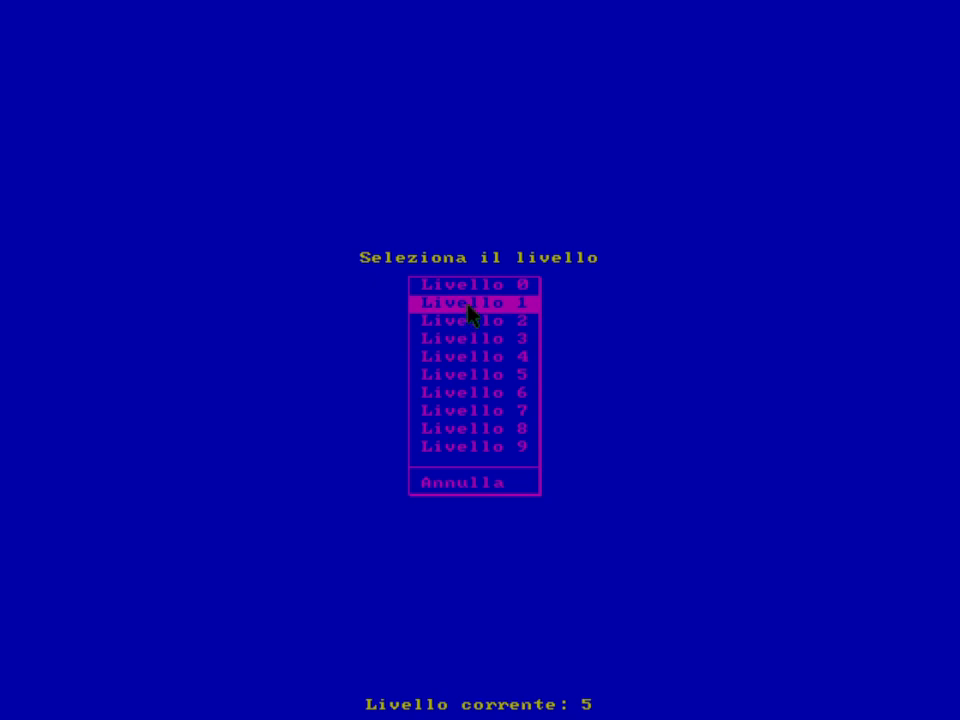
left_click(476, 302)
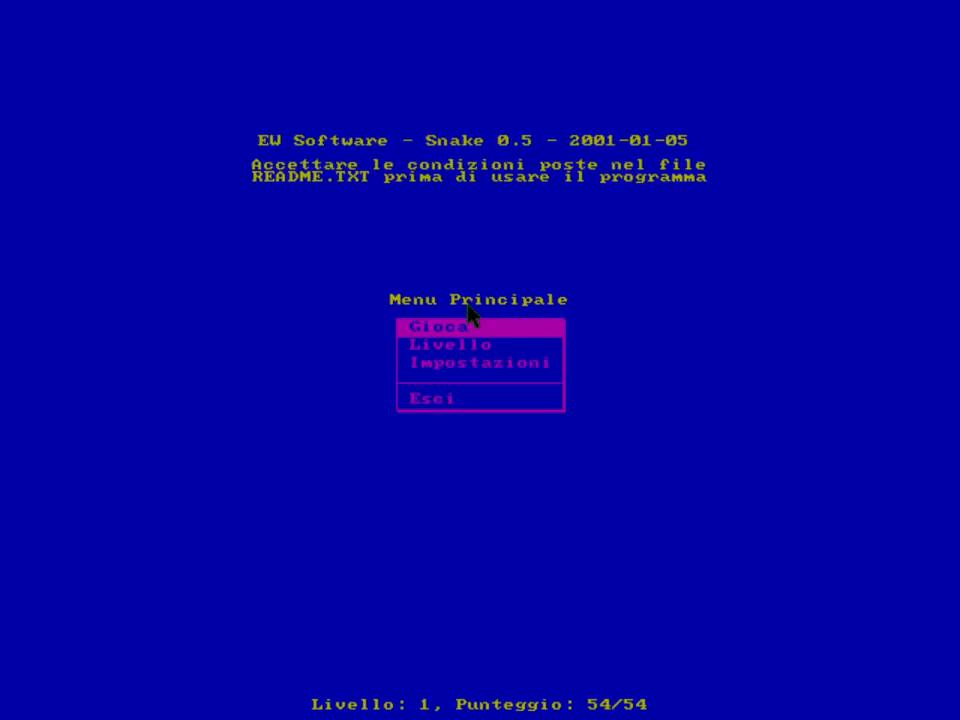
left_click(448, 328)
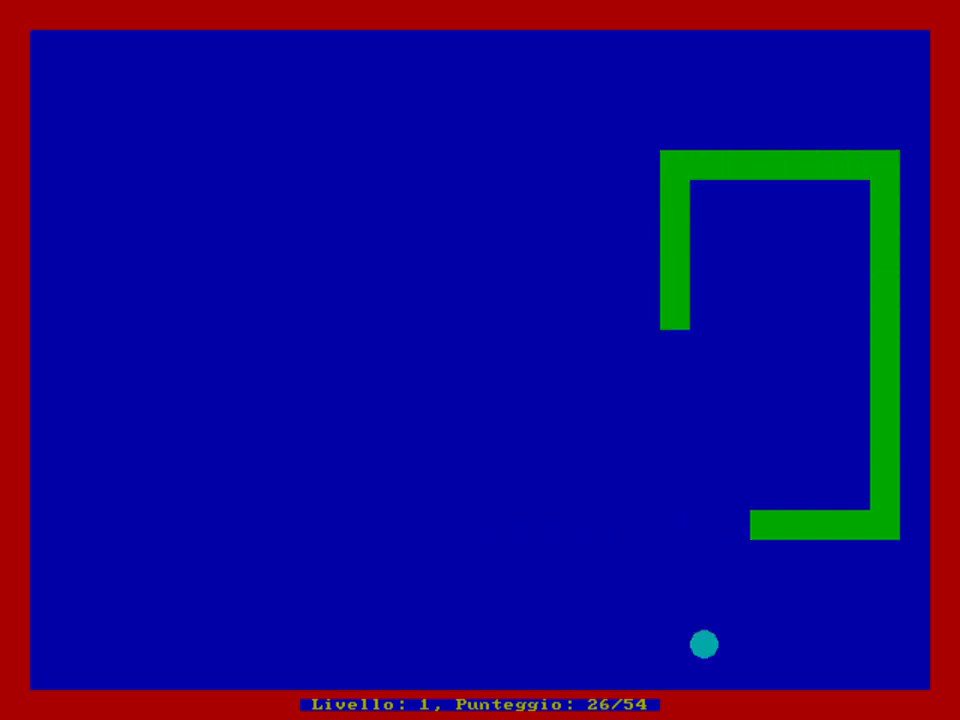
Steer the snake downward until the level-1 round ends at the main menu.
key("Down")
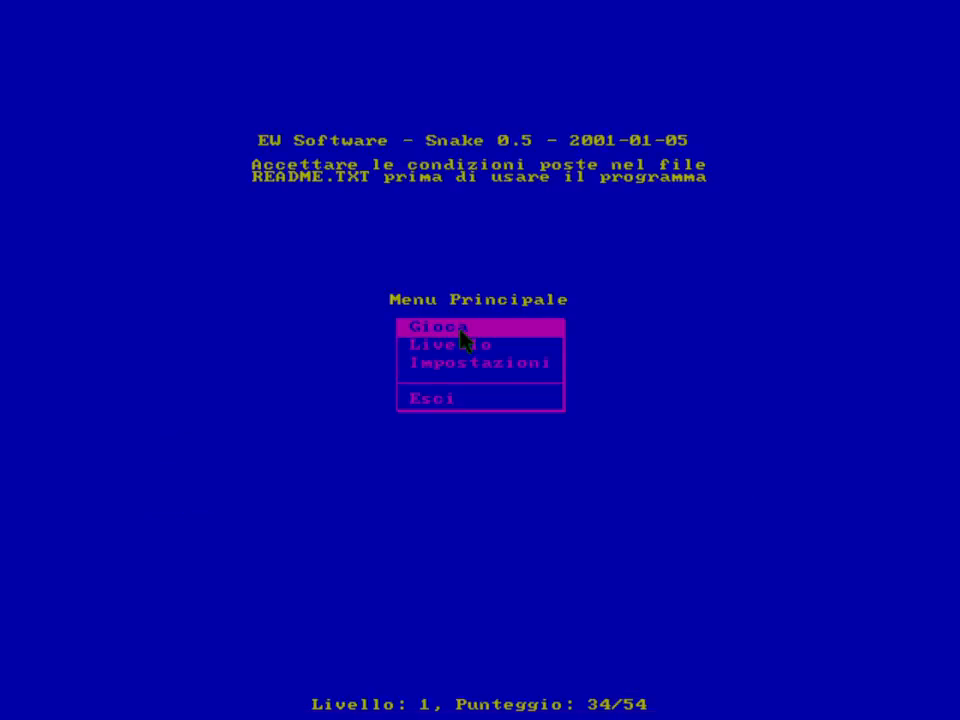
mouse_move(450, 408)
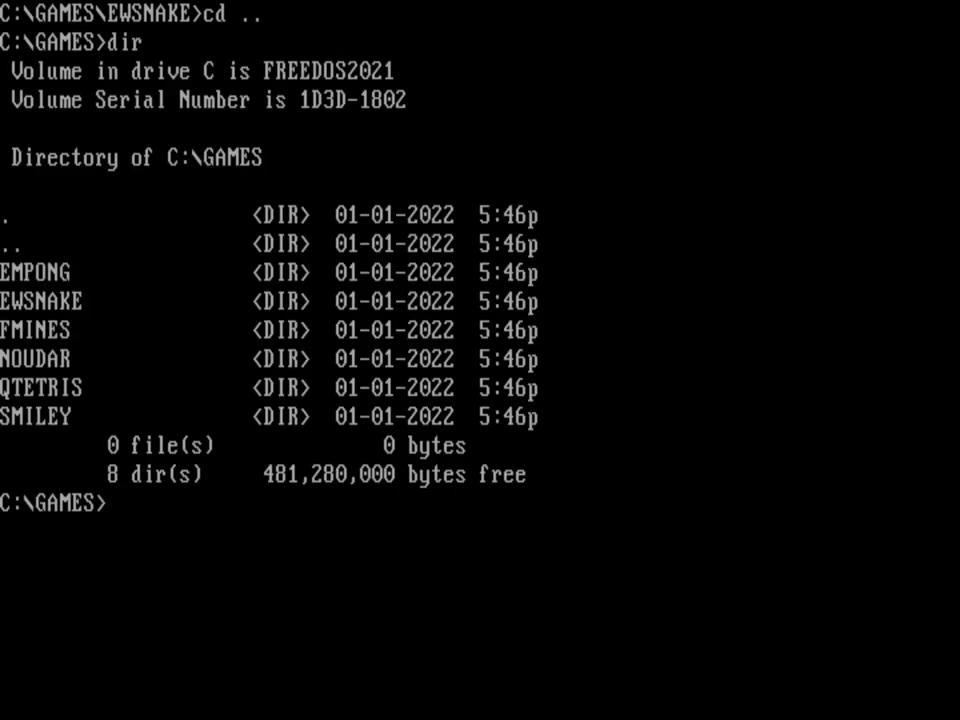
Enter the FMINES folder to list its files, then go back up to C:\GAMES.
type("cd fmines")
type("dir")
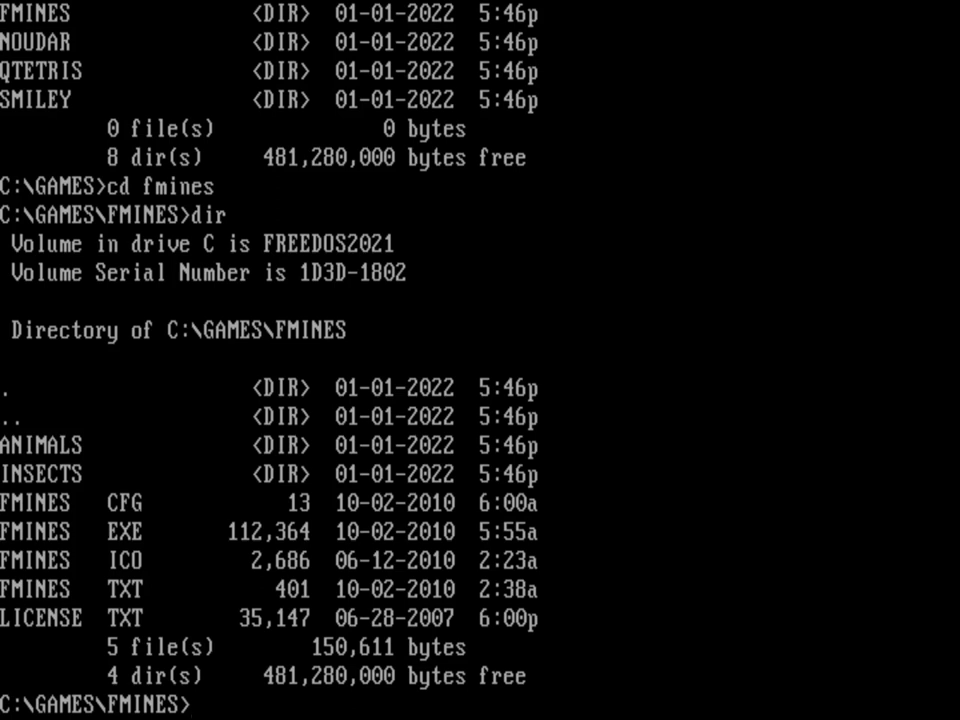
type("cd ..")
type("dir")
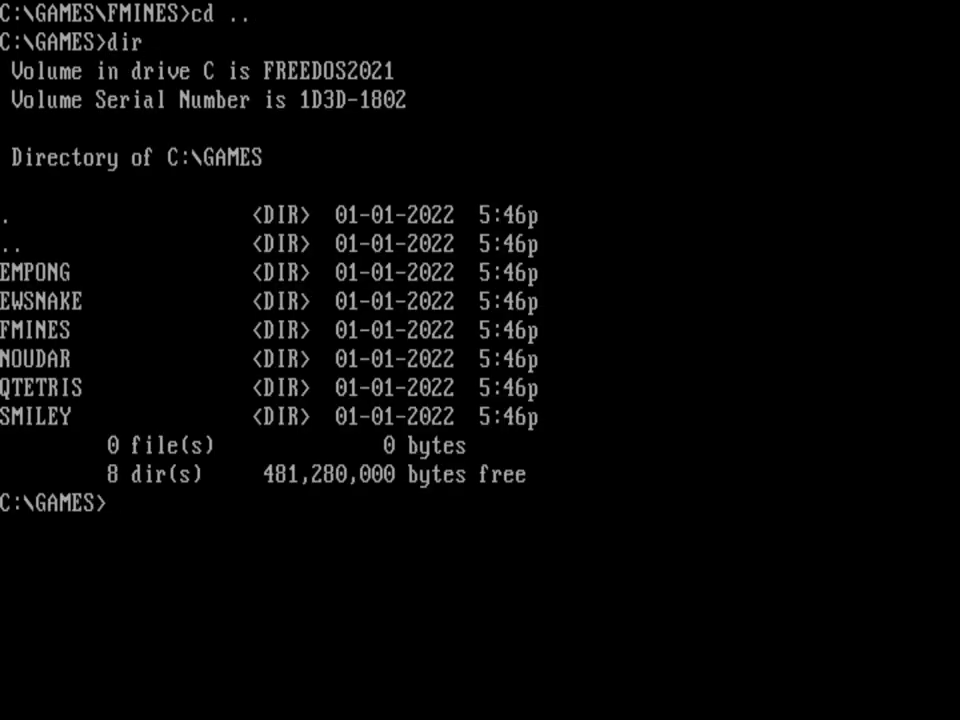
Move into C:\GAMES\SMILEY and run Smiley & the Danger Engine.
type("cd smiley")
type("dir")
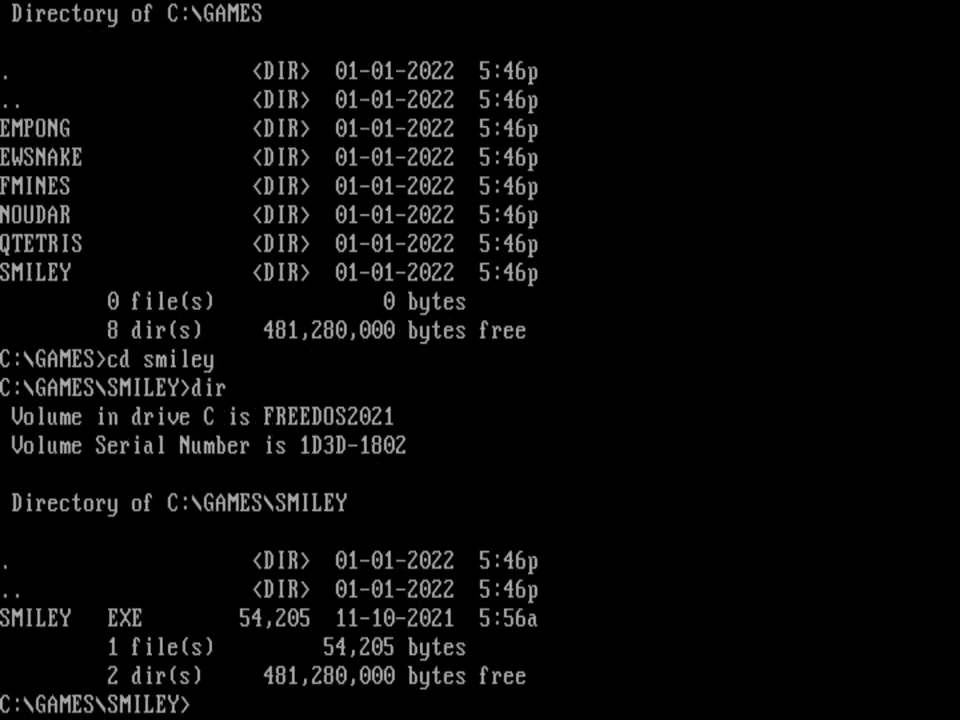
type("s")
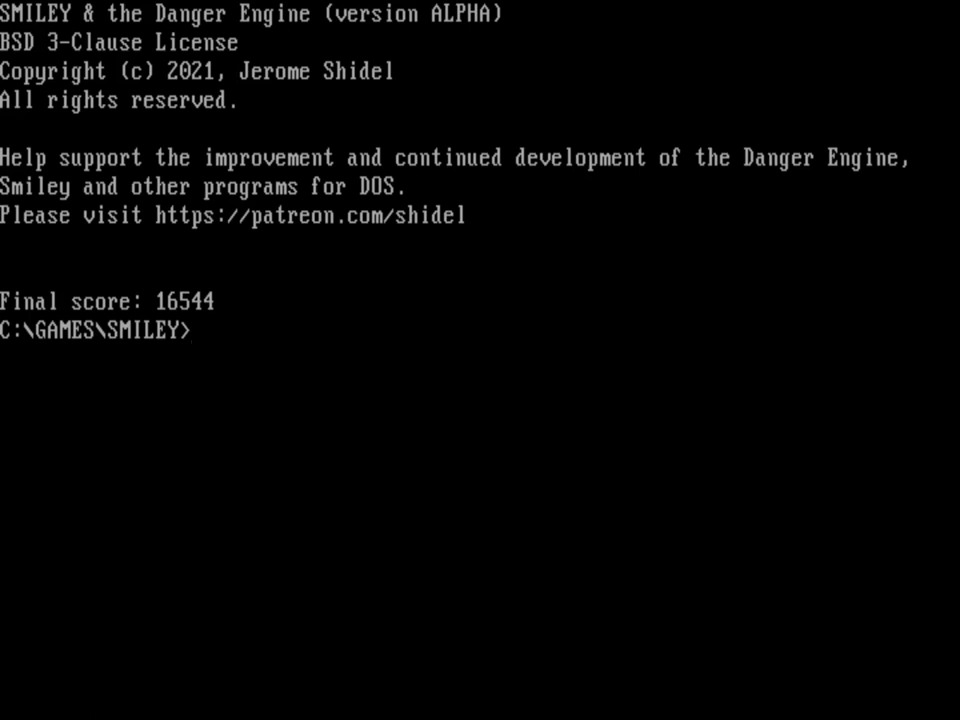
Leave the Smiley folder, enter C:\GAMES\NOUDAR and launch Noudar.
type("cd ..")
type("dir")
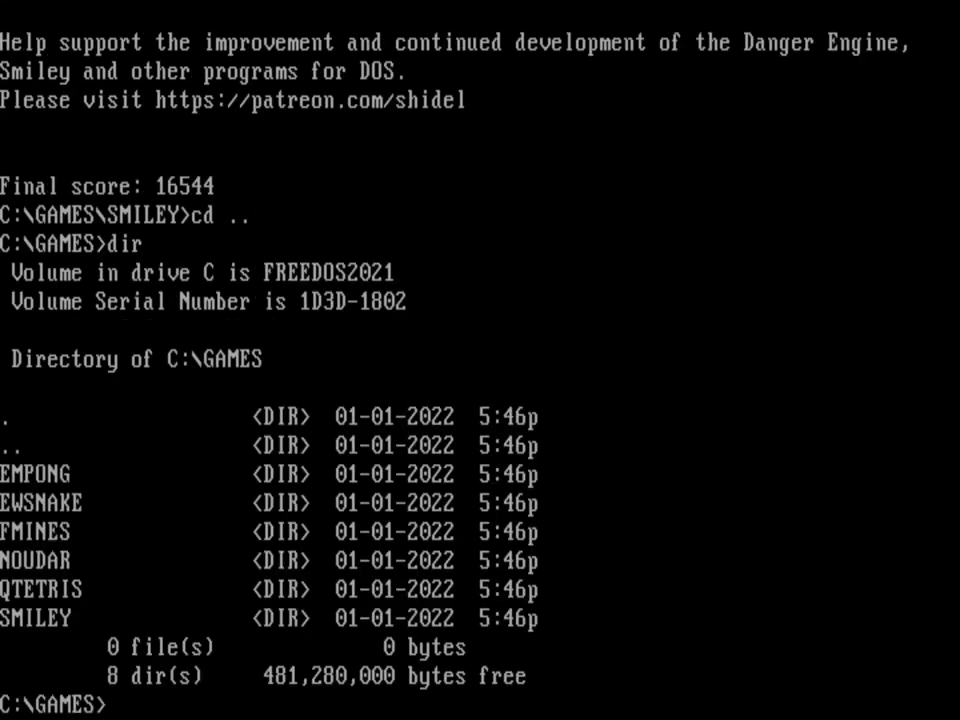
type("cd noudar")
type("dir")
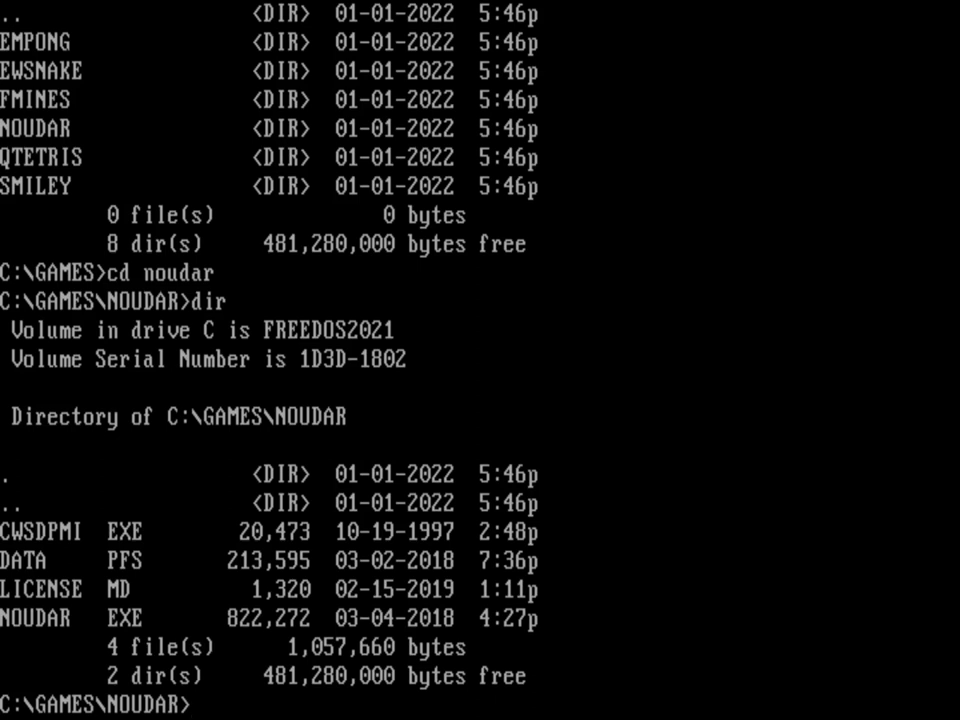
type("n")
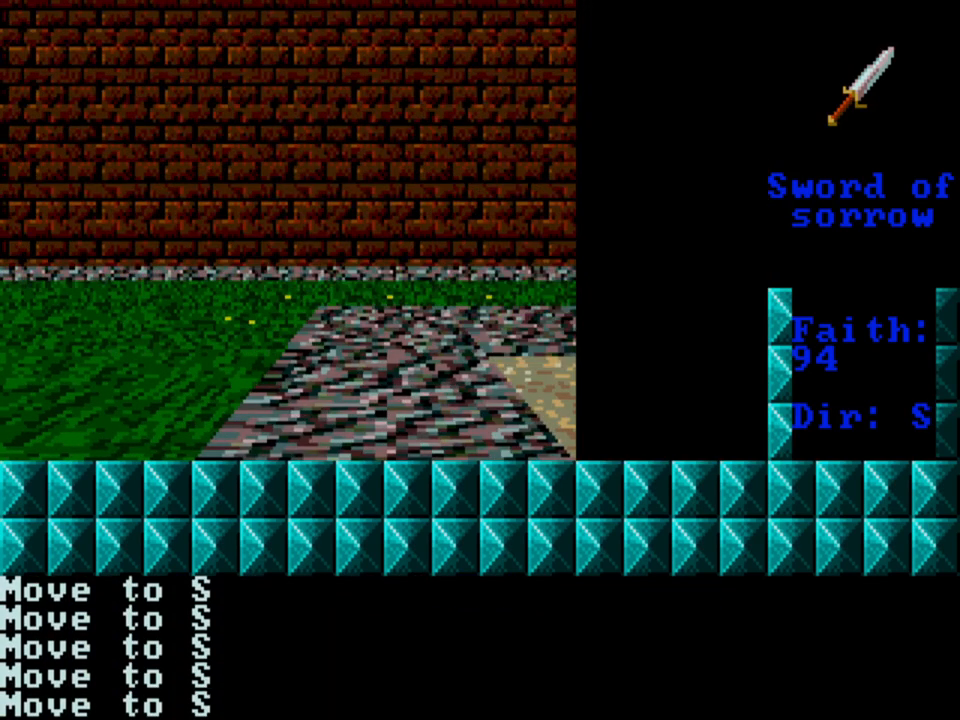
Turn the Noudar player west, then right again toward the north corridor.
key("Left")
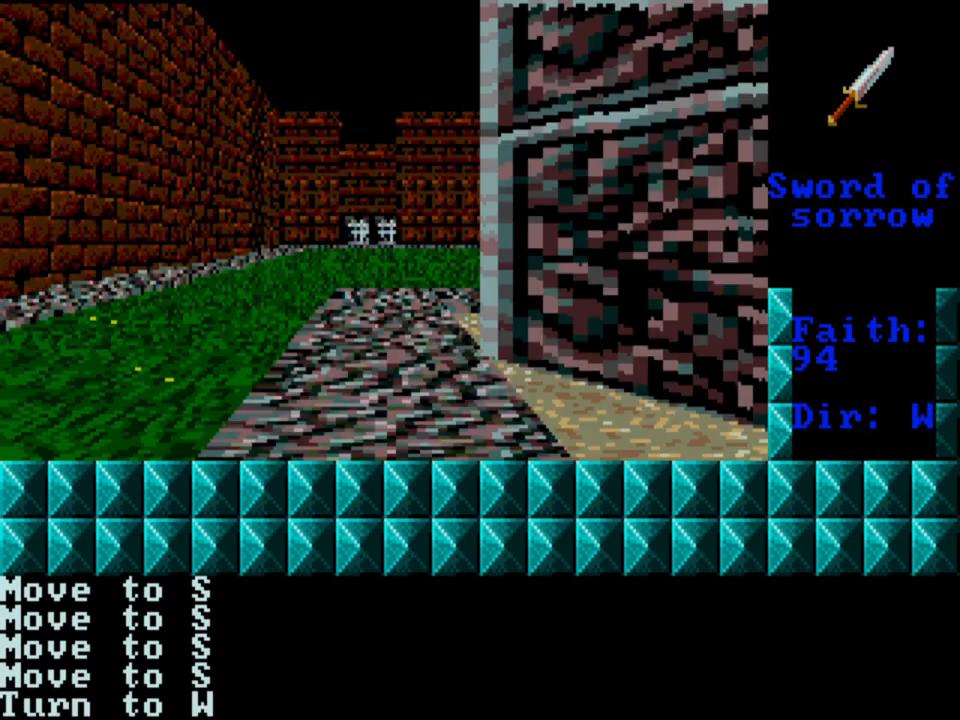
key("Right")
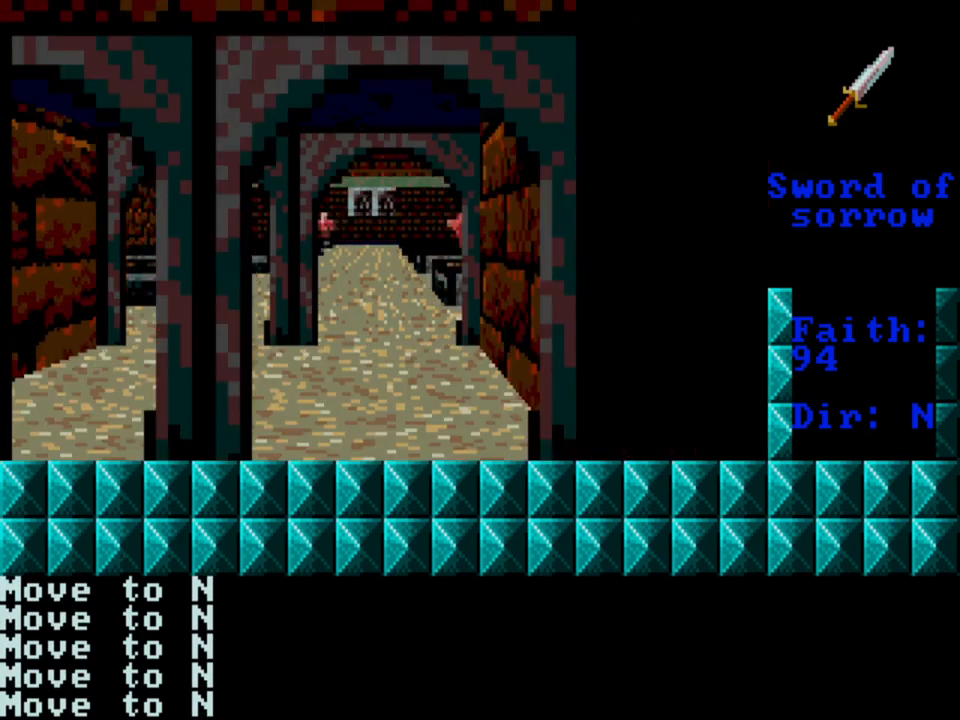
Walk north through the arched corridor into the hall with the red-robed figure.
key("Up")
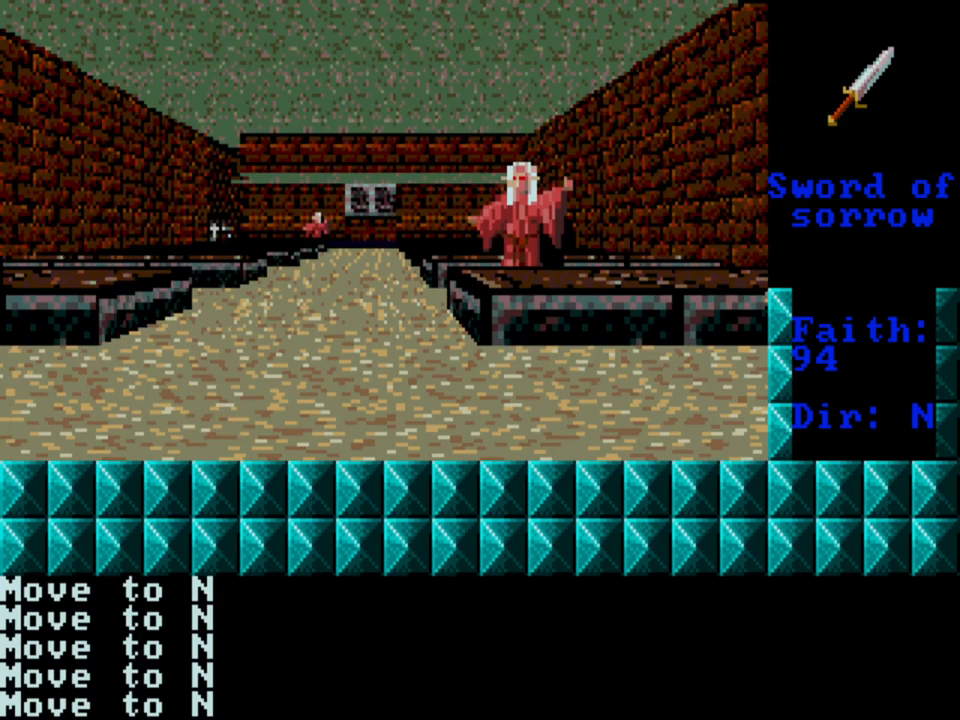
key("Right")
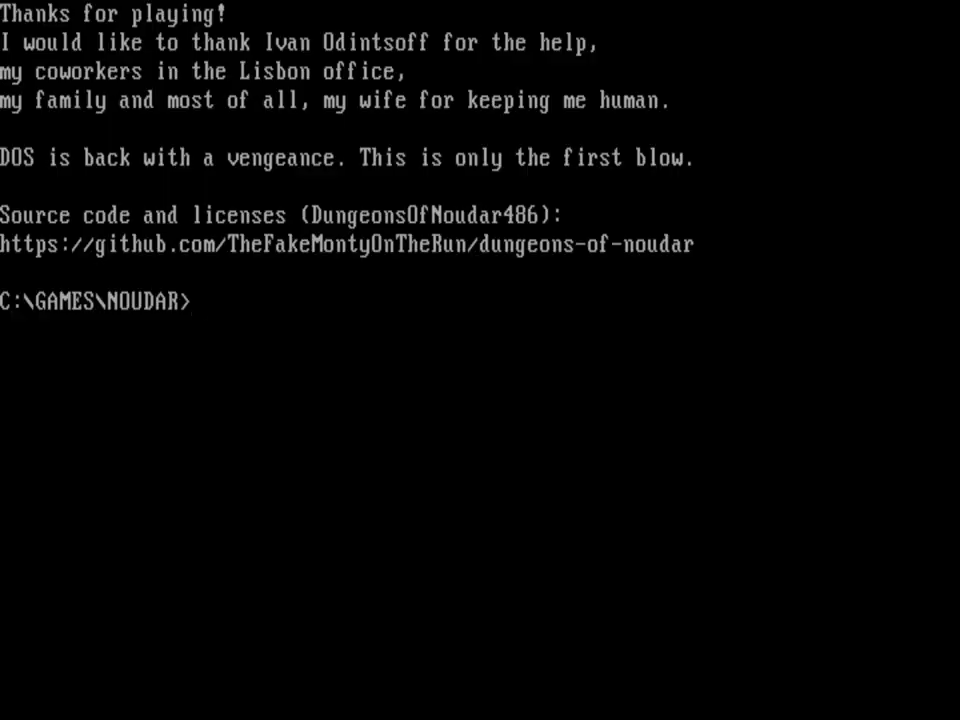
Go up to C:\GAMES and into the QTETRIS folder to list the Tetris Queen files.
type("cd ..")
type("dir")
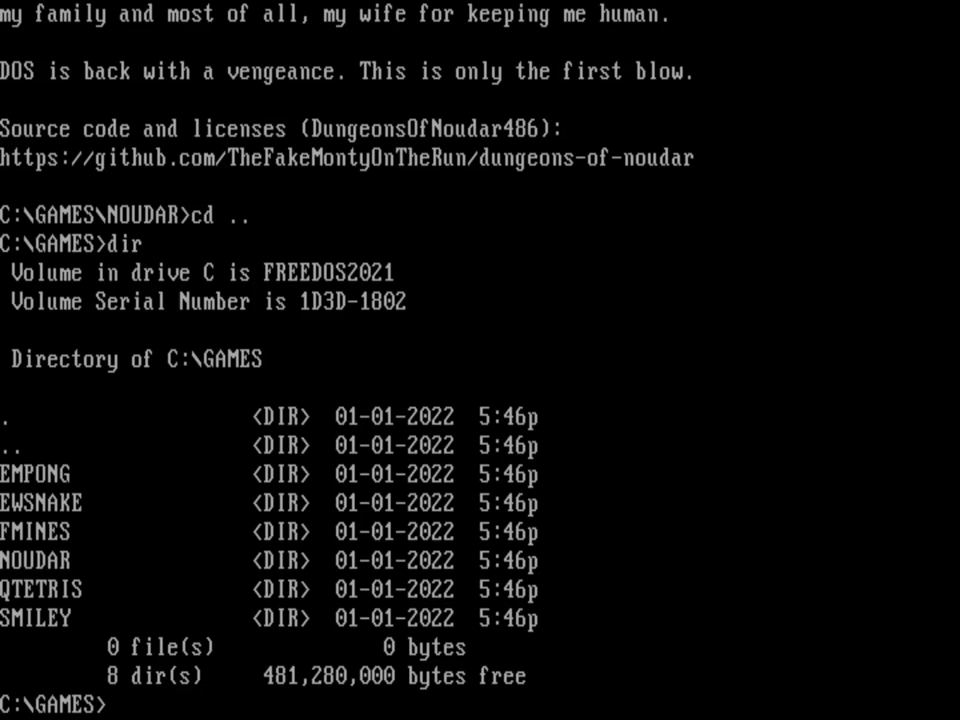
type("cd qte")
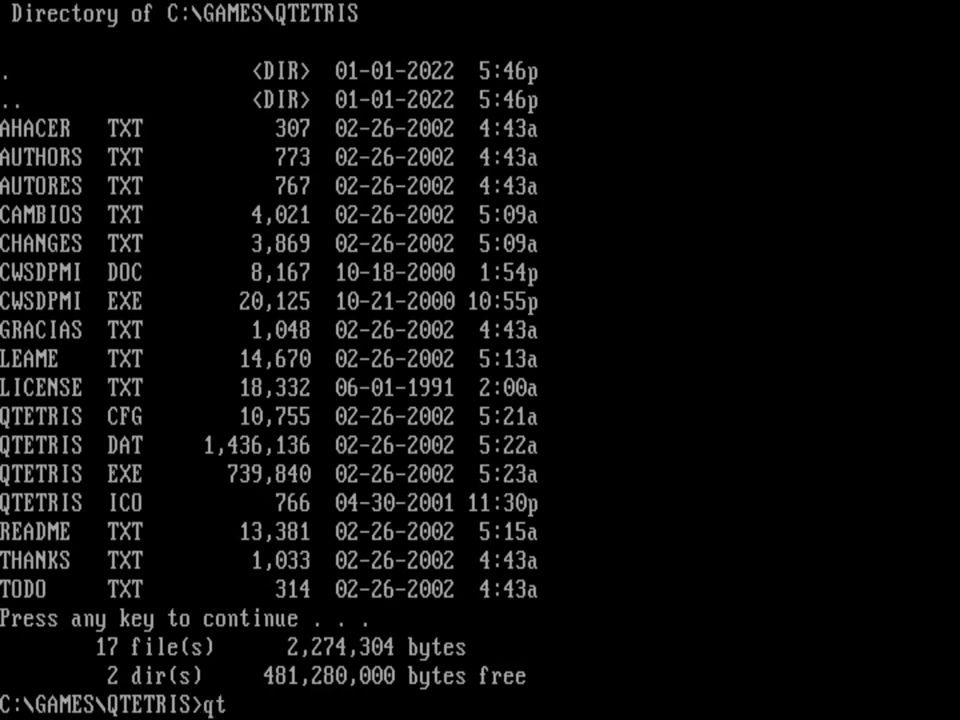
Launch Tetris Queen with qtetris, reaching its player-selection menu.
key("enter")
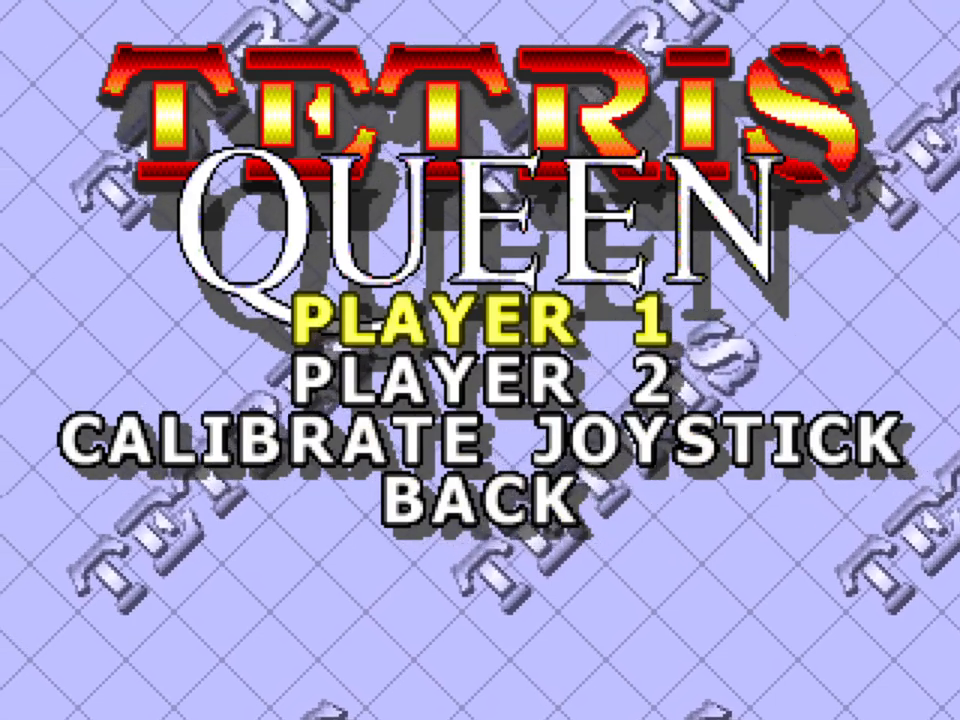
Start a one-player Tetris Queen game from the menu.
left_click(480, 442)
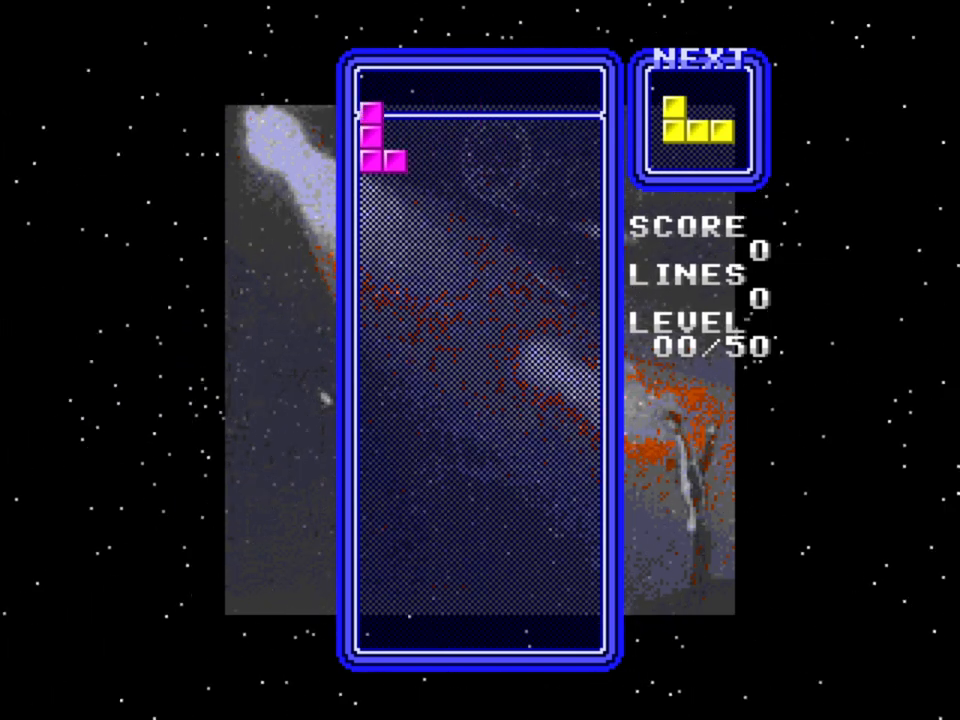
Play Tetris Queen, clearing eight lines for a score of 80 at level 01.
key("space")
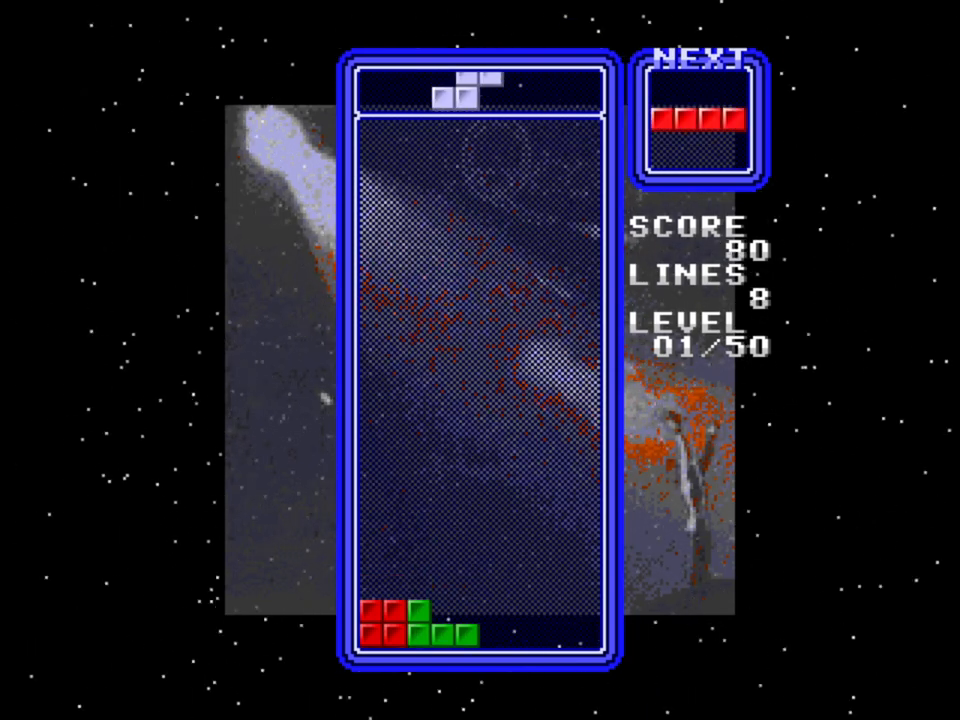
Quit Tetris Queen via its in-game menu, returning to the C:\GAMES\QTETRIS prompt.
key("Down")
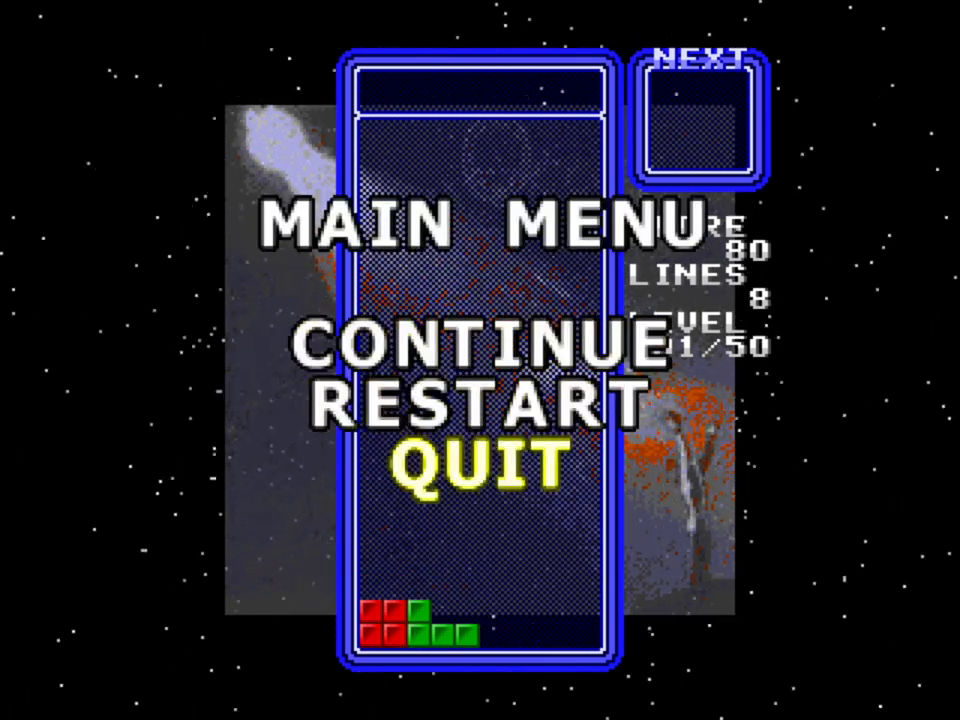
left_click(476, 464)
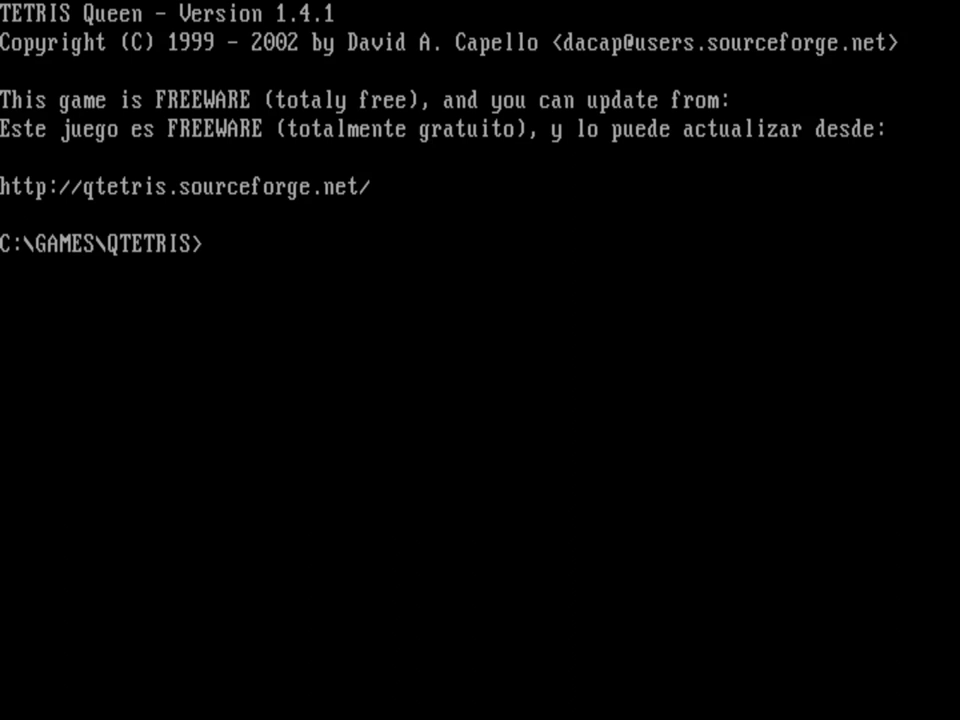